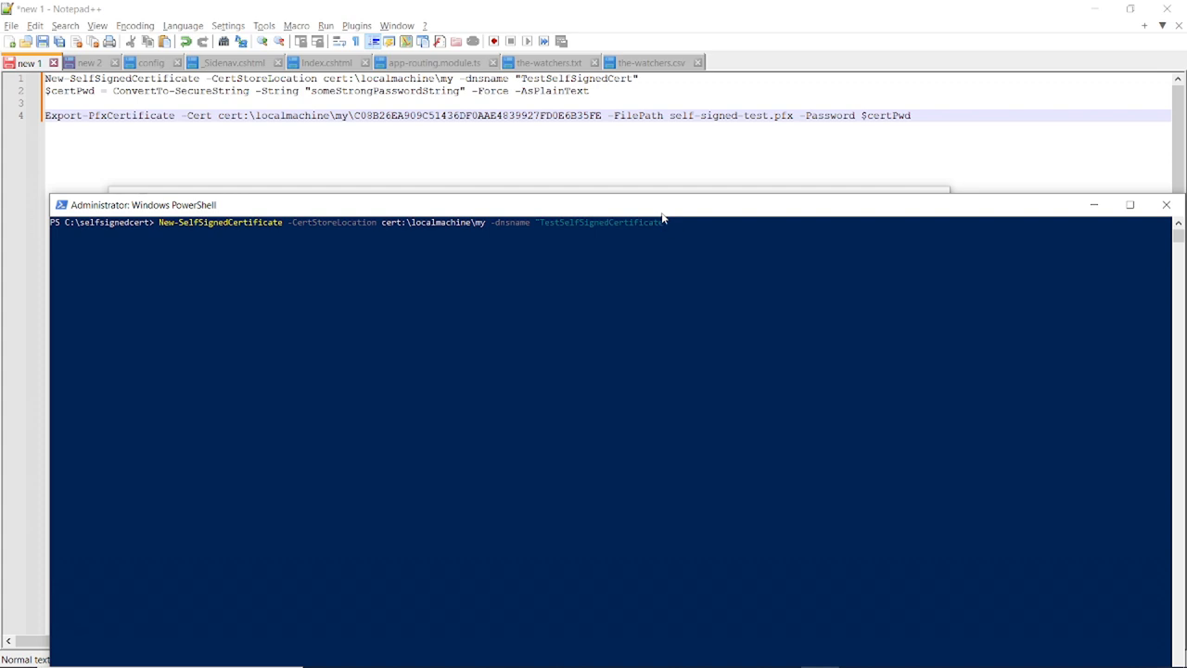
pyautogui.moveTo(184, 232)
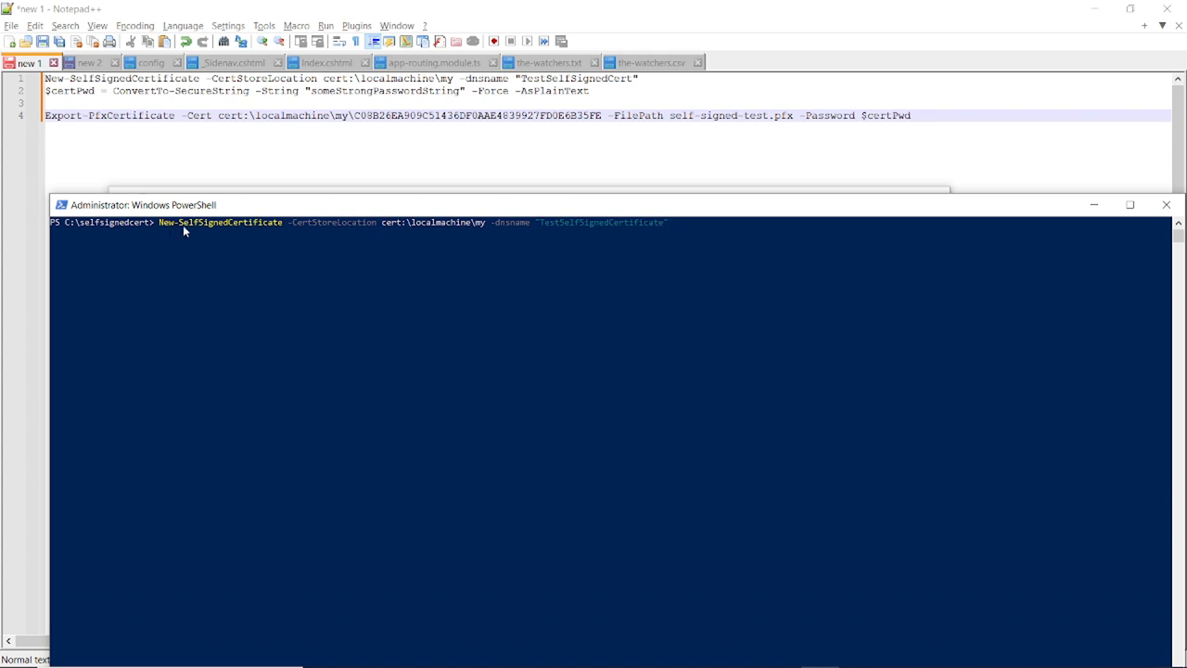
pyautogui.moveTo(311, 234)
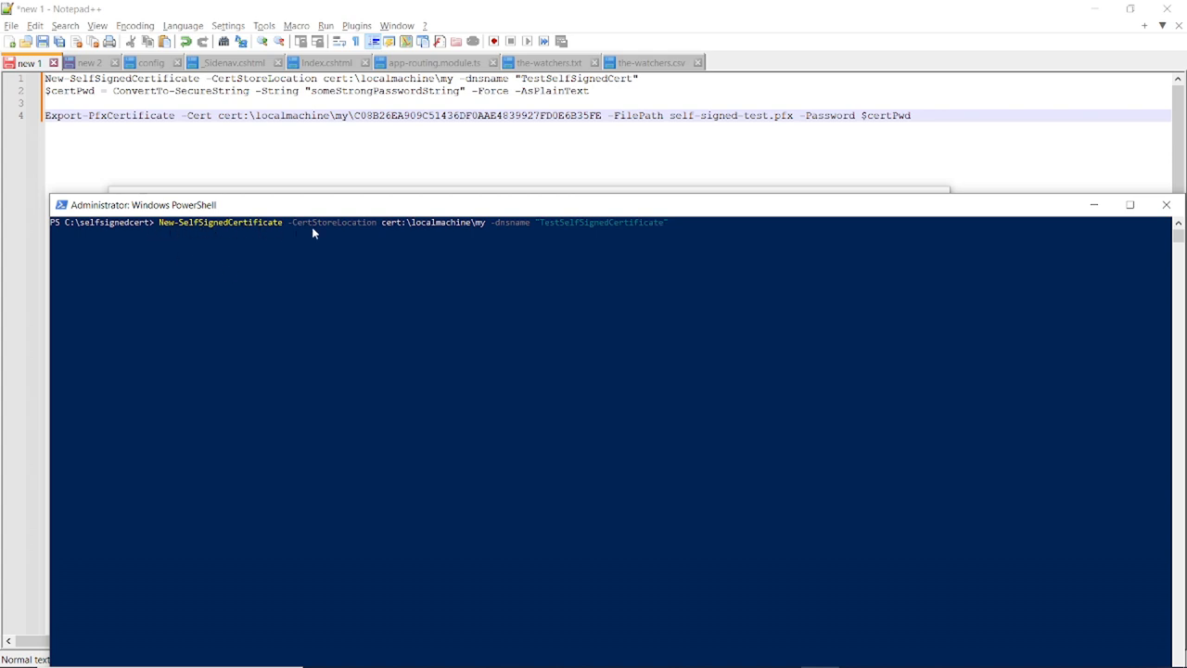
pyautogui.moveTo(454, 230)
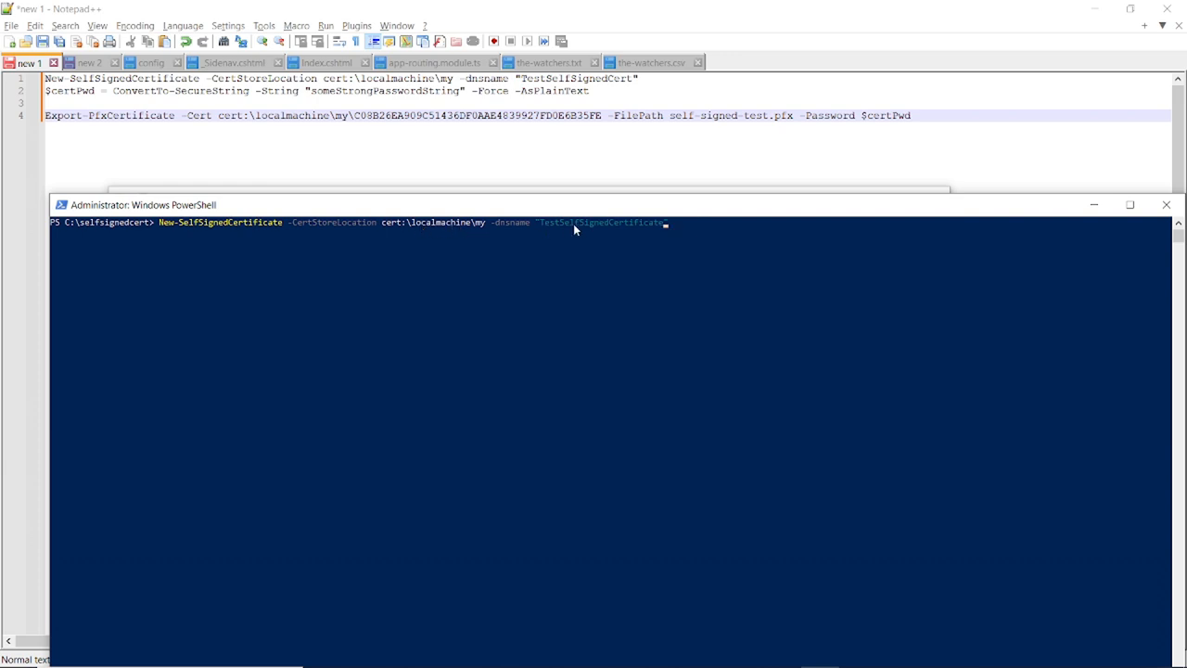
pyautogui.moveTo(534, 226)
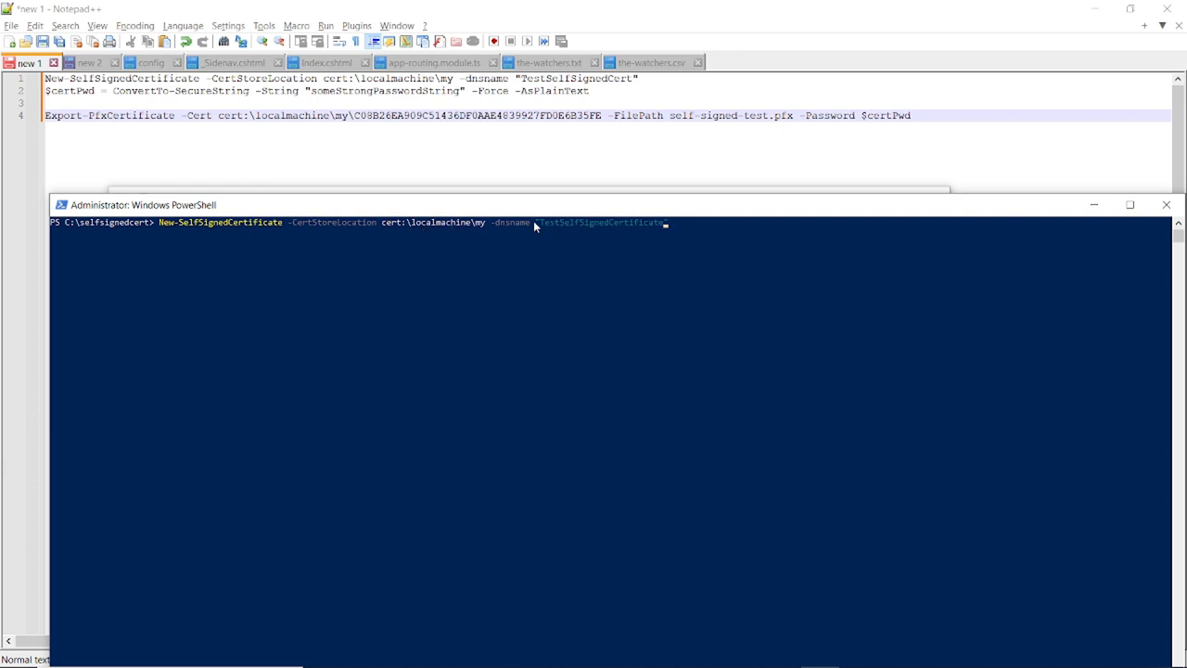
pyautogui.moveTo(649, 233)
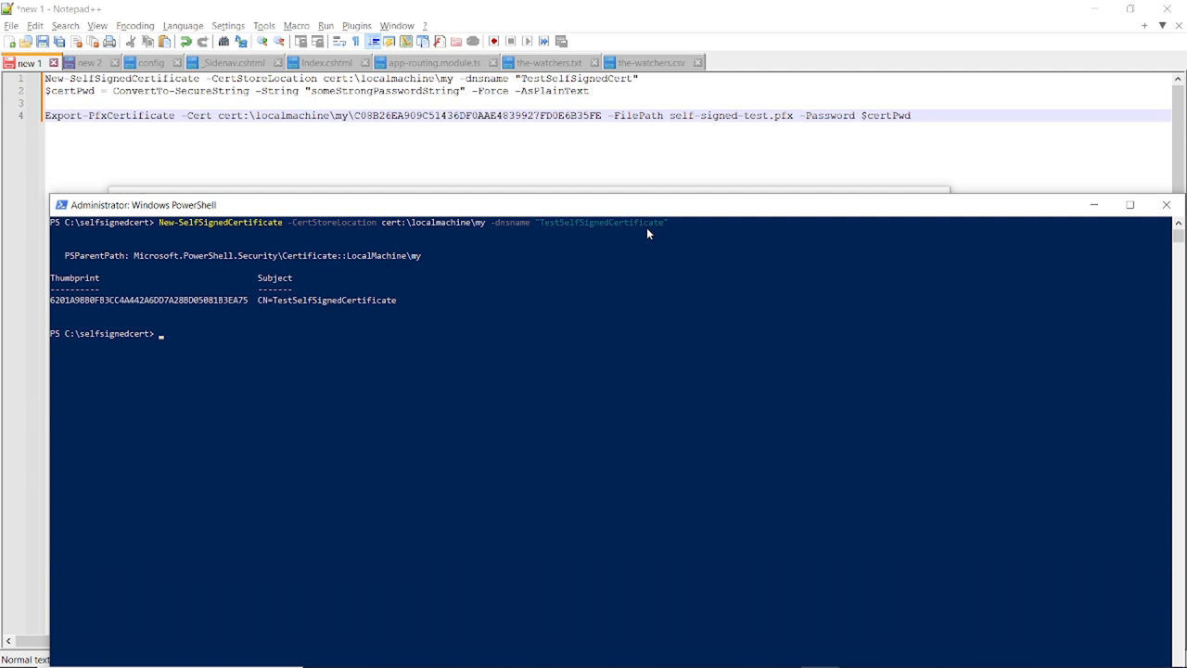
pyautogui.write('$cert')
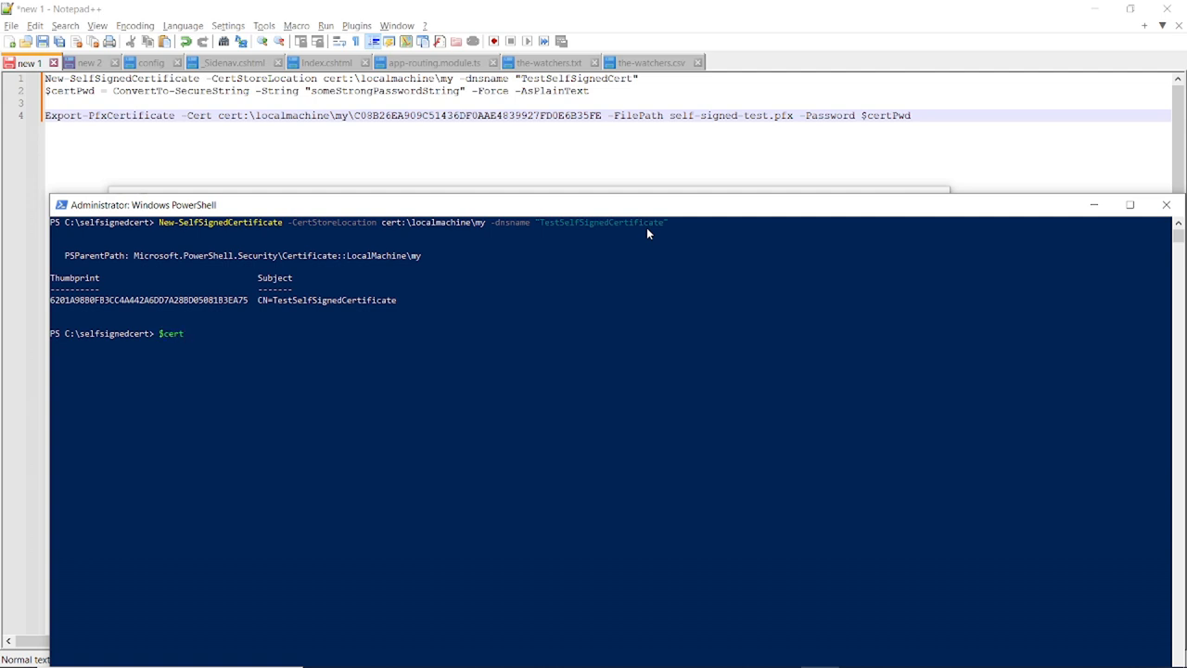
pyautogui.write('Pwd')
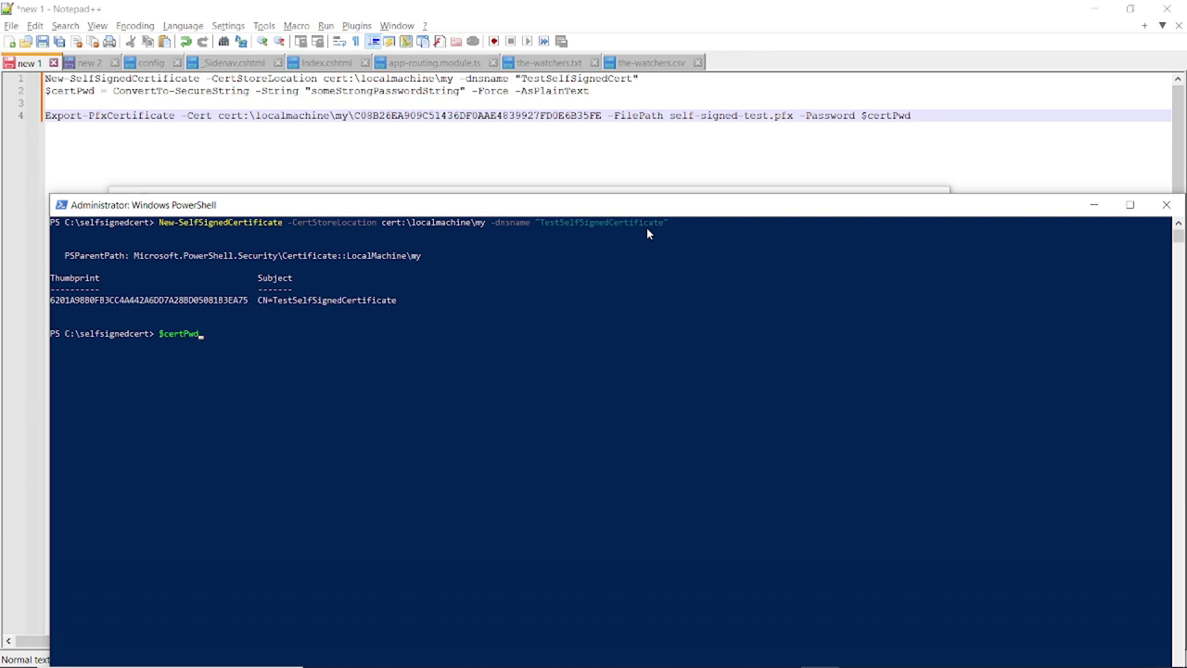
pyautogui.write('= Convert-Path')
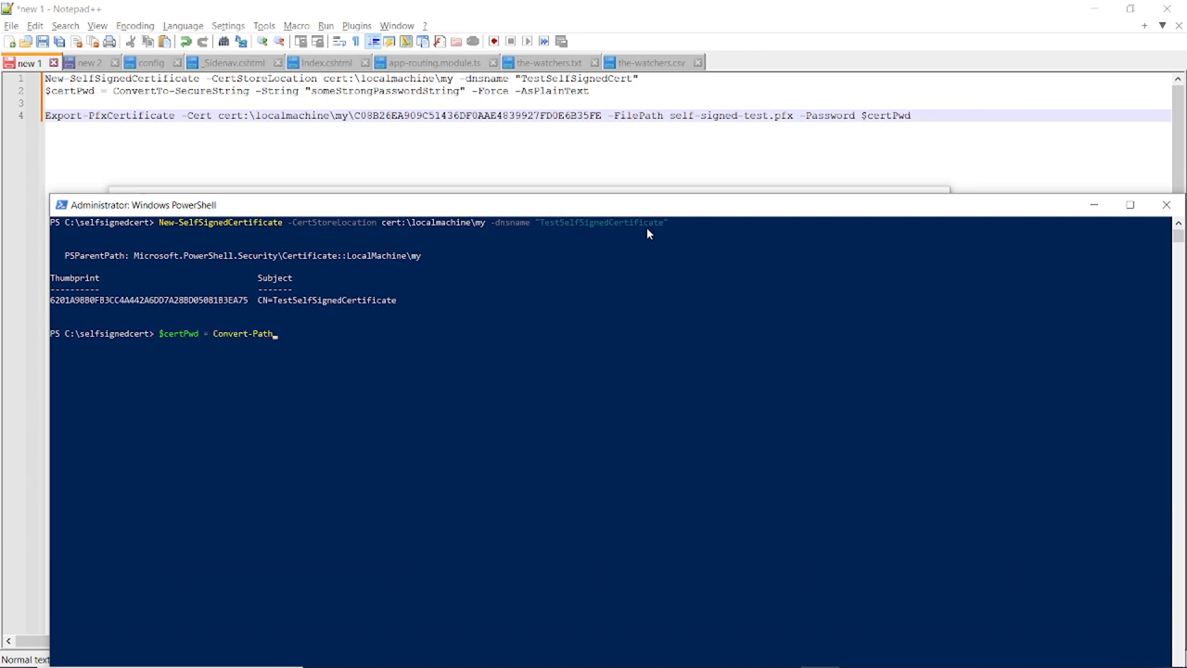
pyautogui.press('Backspace')
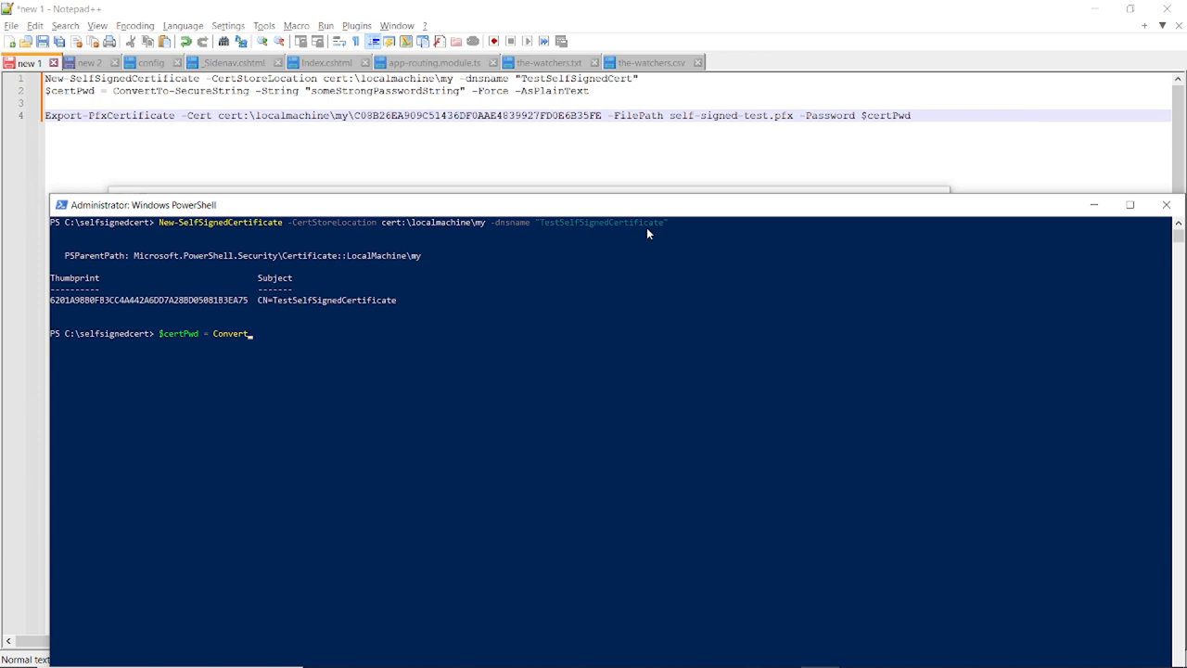
pyautogui.write('To-')
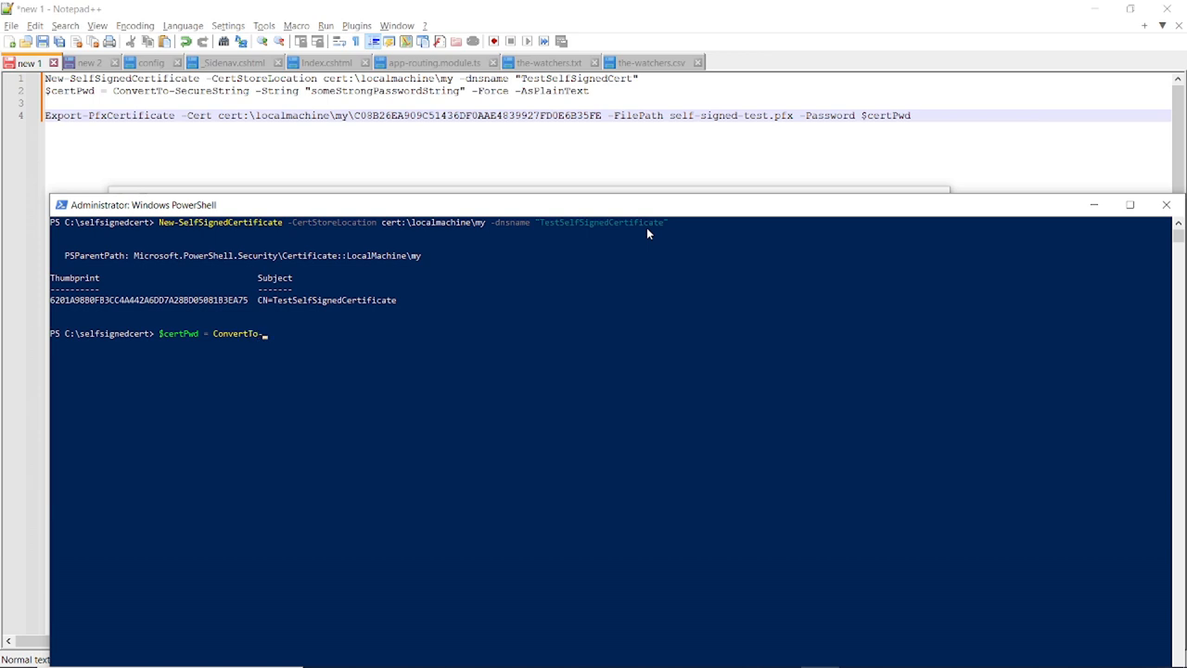
pyautogui.write('SecureString')
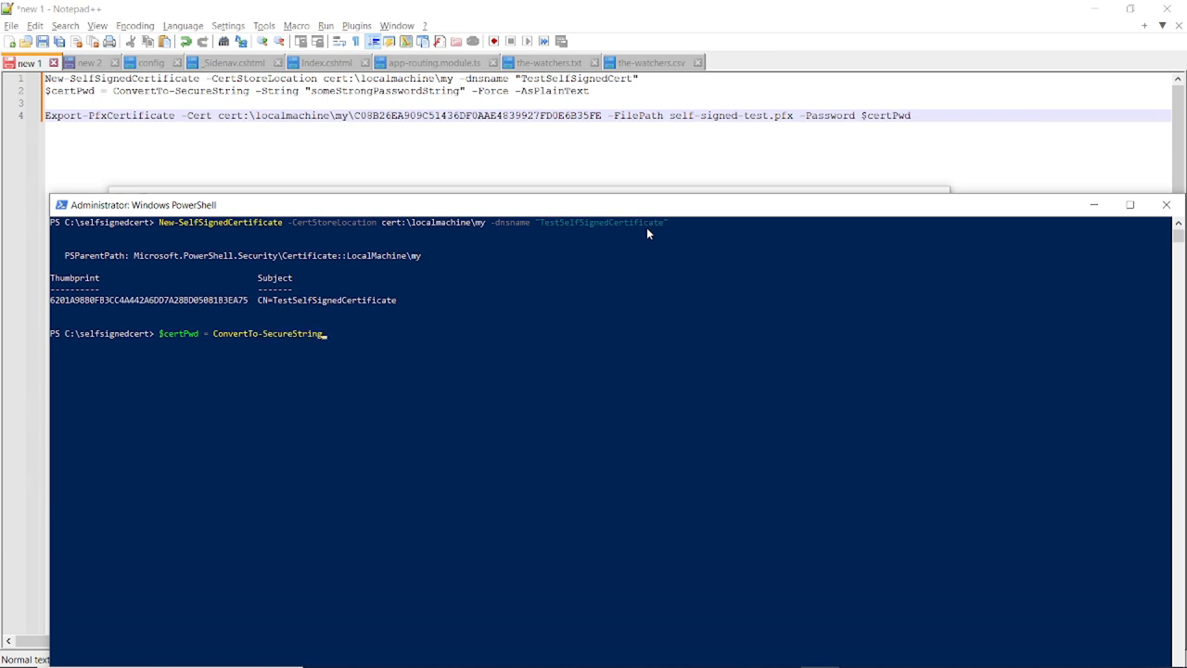
pyautogui.write('-String "password')
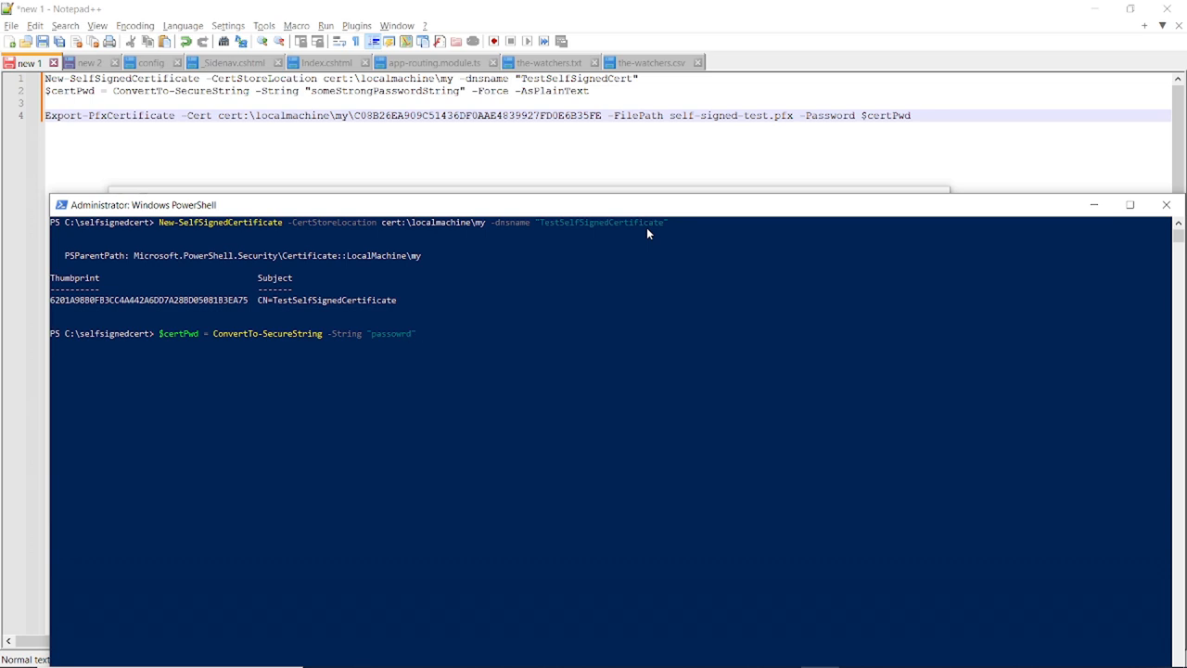
pyautogui.write('-Force -')
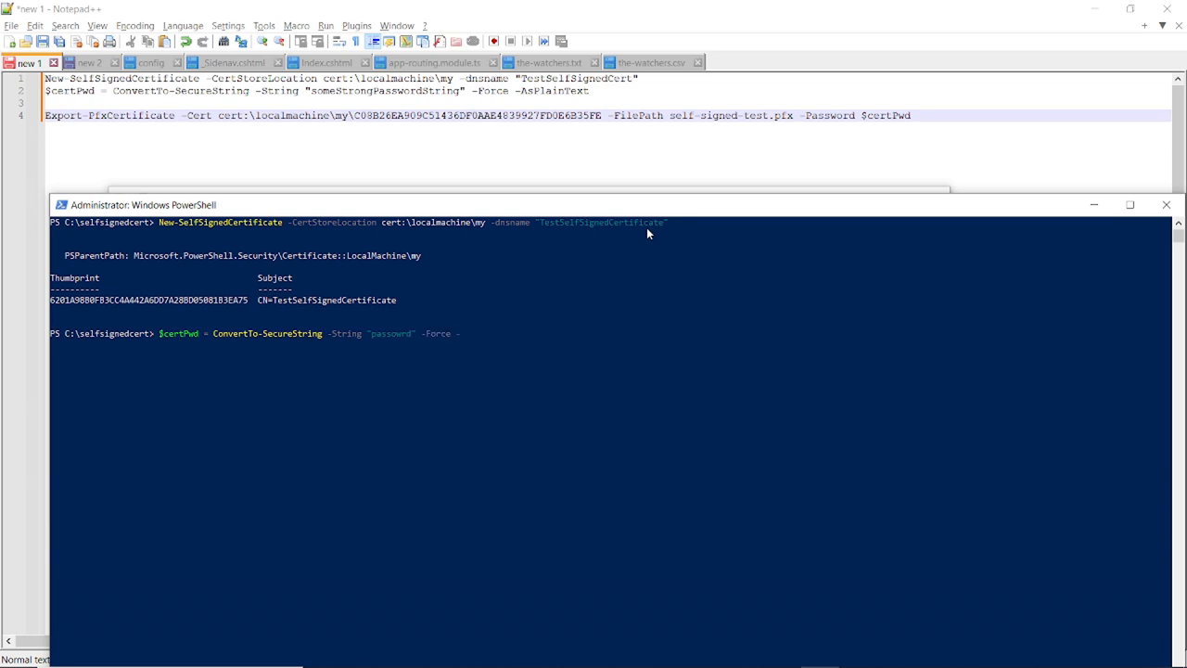
pyautogui.write('-AsPlainText')
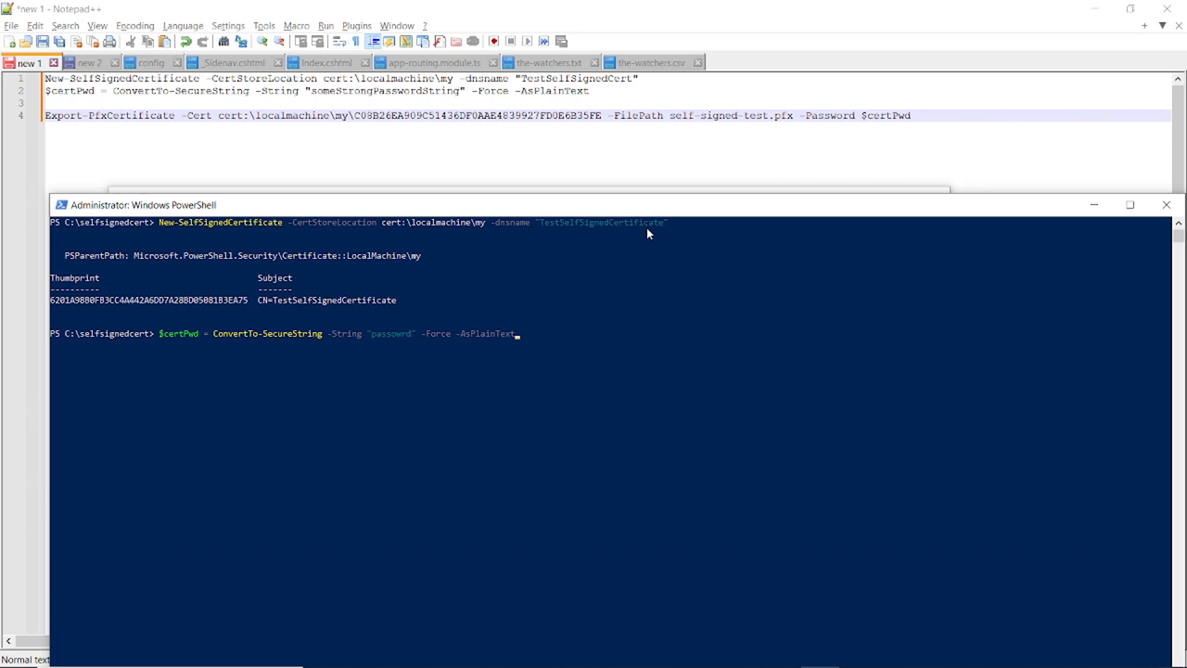
pyautogui.press('Return')
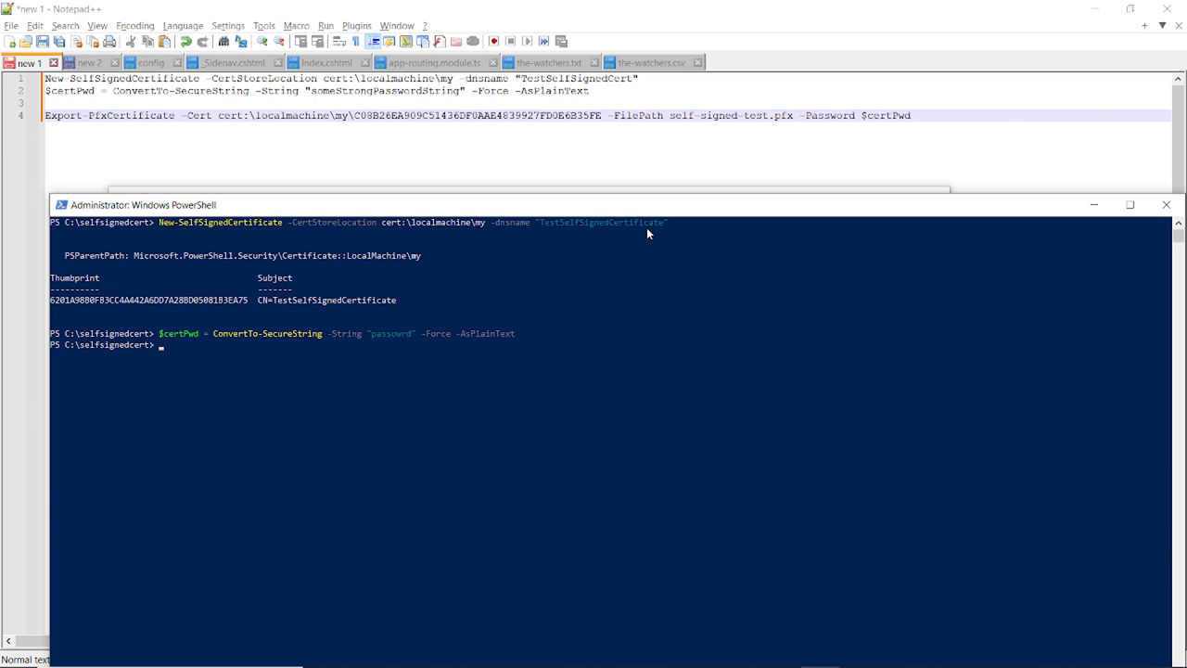
# Begin Export-PfxCertificate -Cert cert:\localmachine\my\ pointing at the new certificate's thumbprint path.
pyautogui.write('Export')
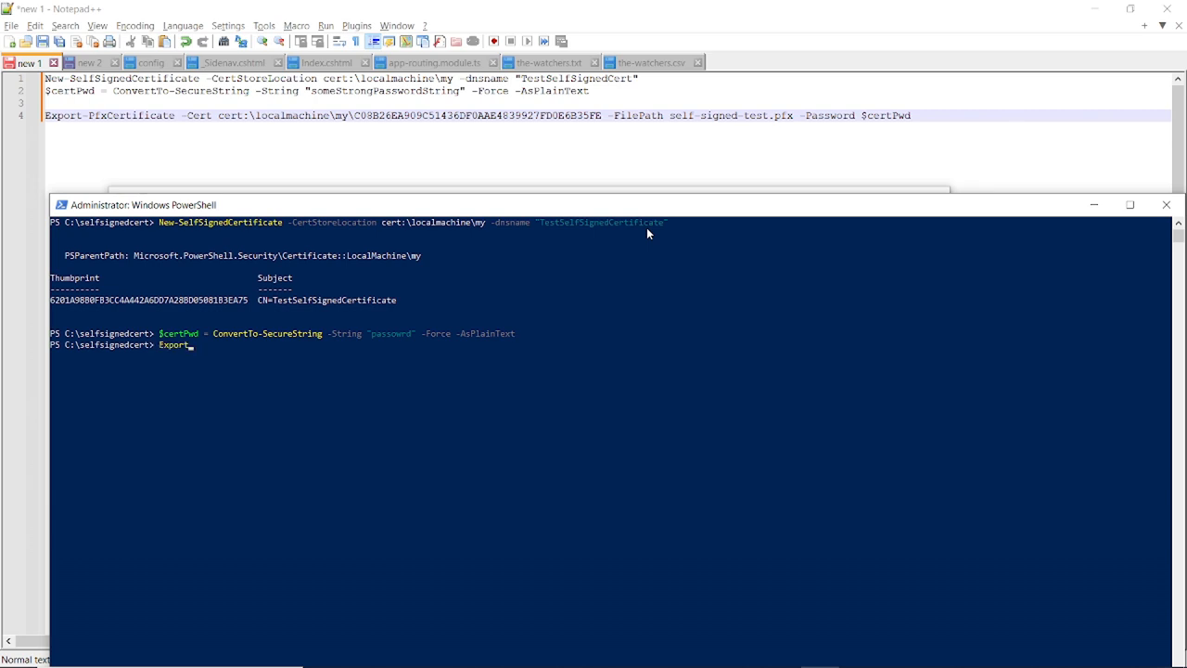
pyautogui.write('-P')
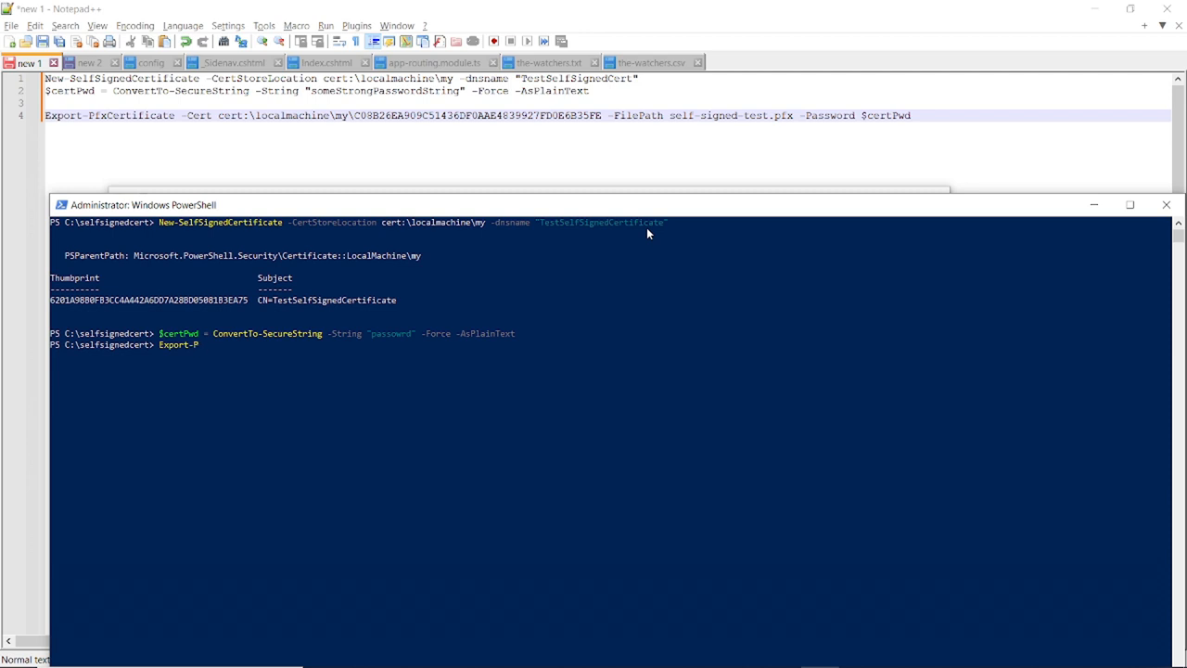
pyautogui.write('fxCertificate')
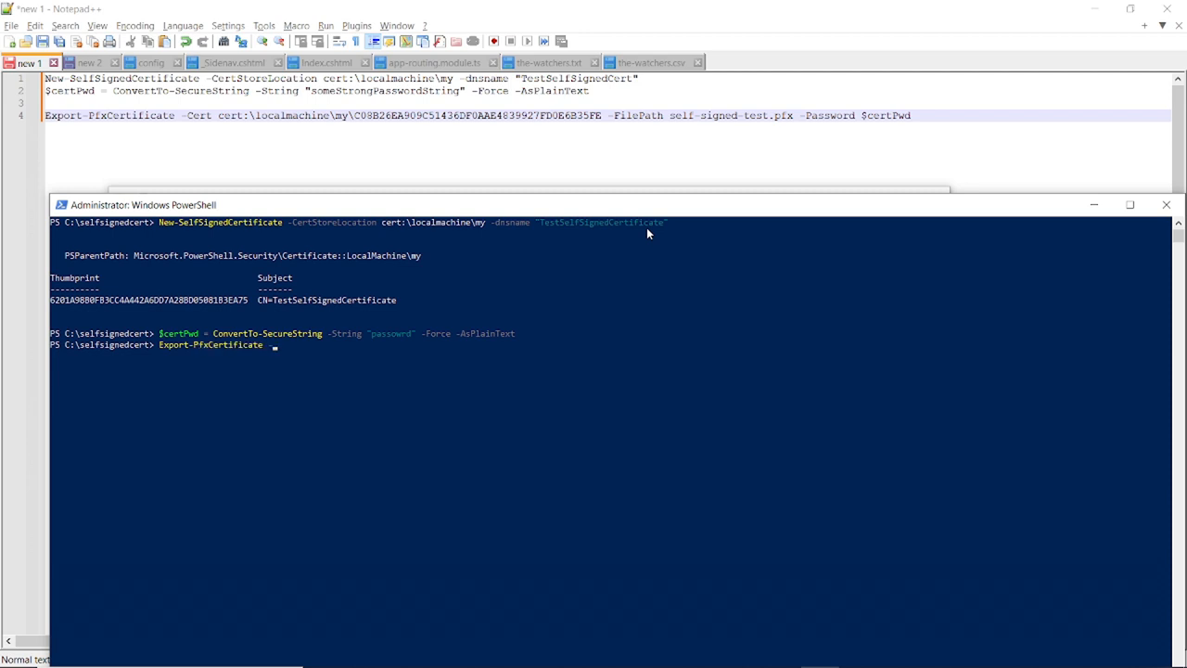
pyautogui.write('-Cert')
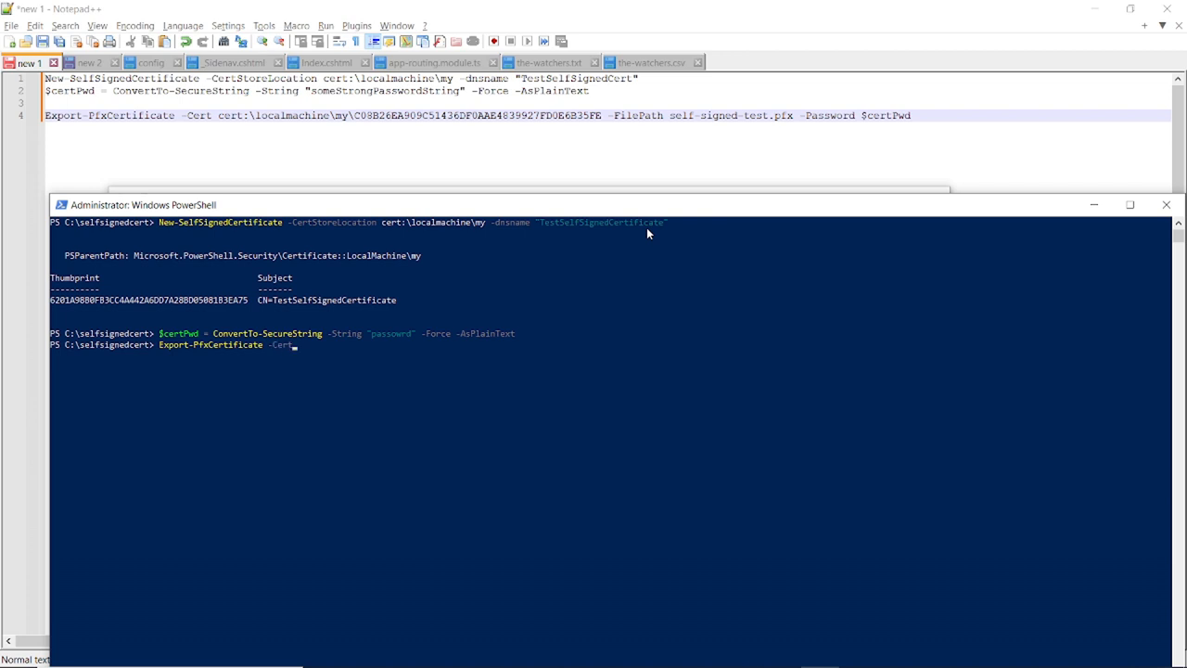
pyautogui.write('cert')
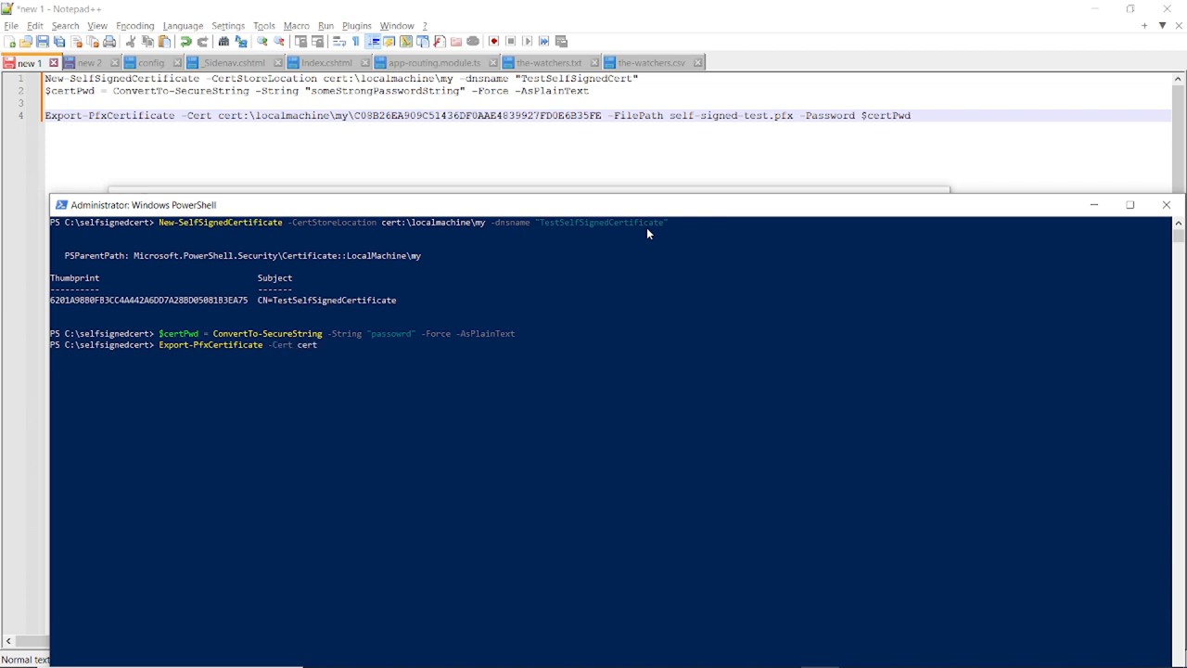
pyautogui.write(':')
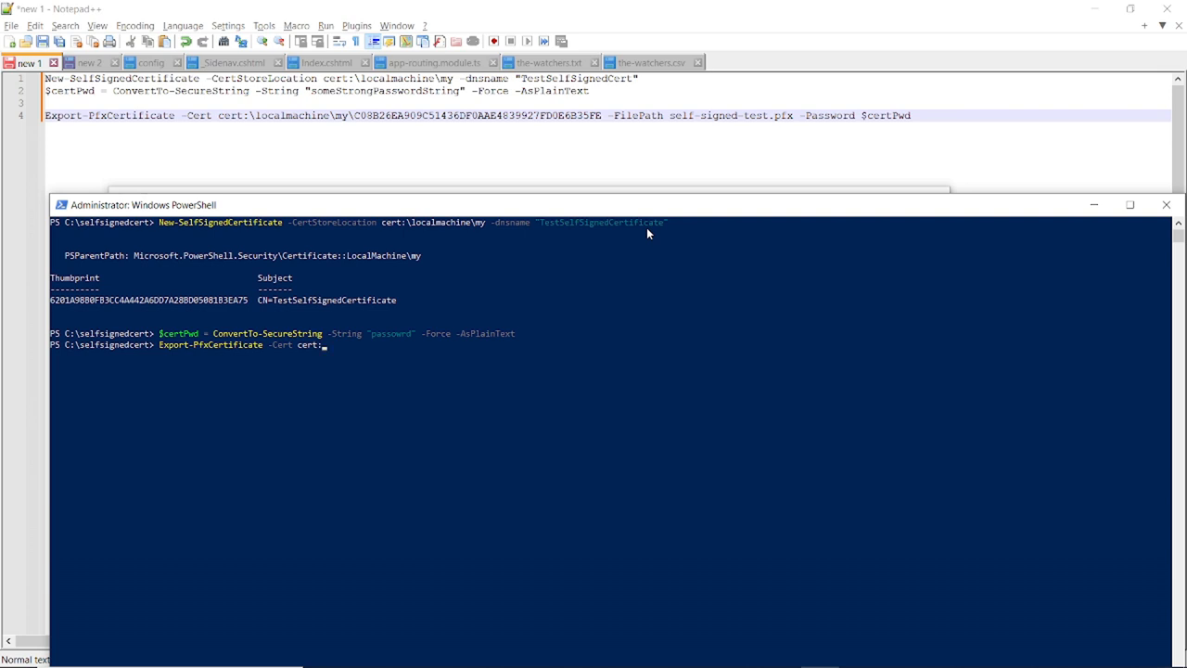
pyautogui.write('\\localmachine')
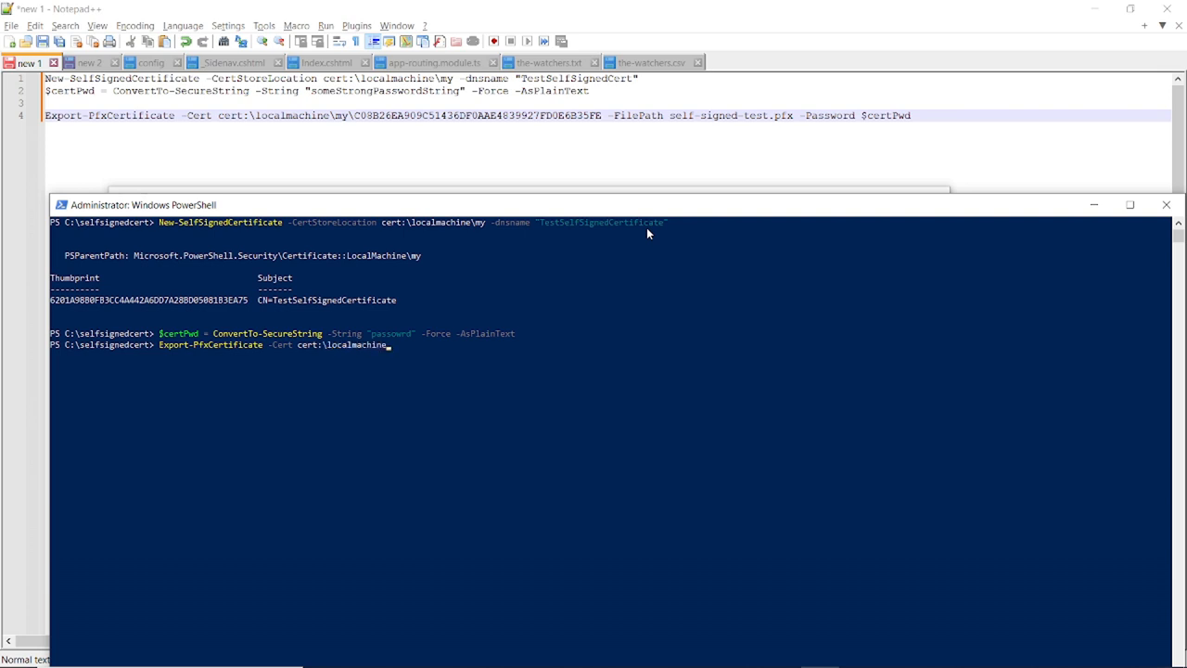
pyautogui.write('\\')
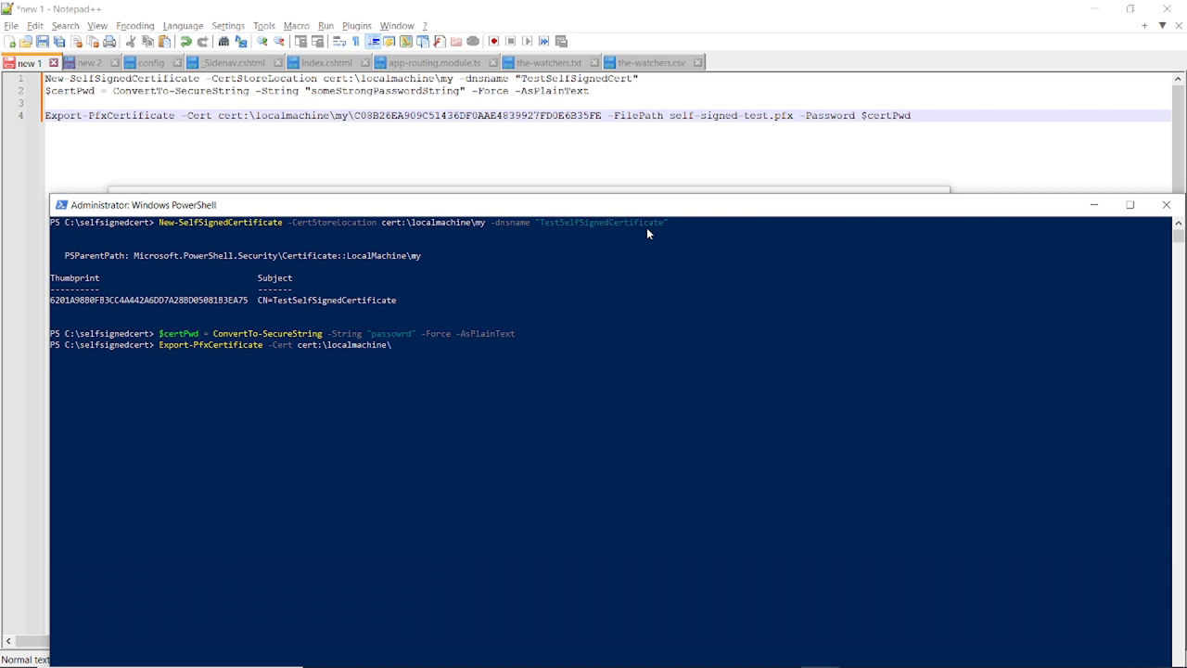
pyautogui.write('my\\')
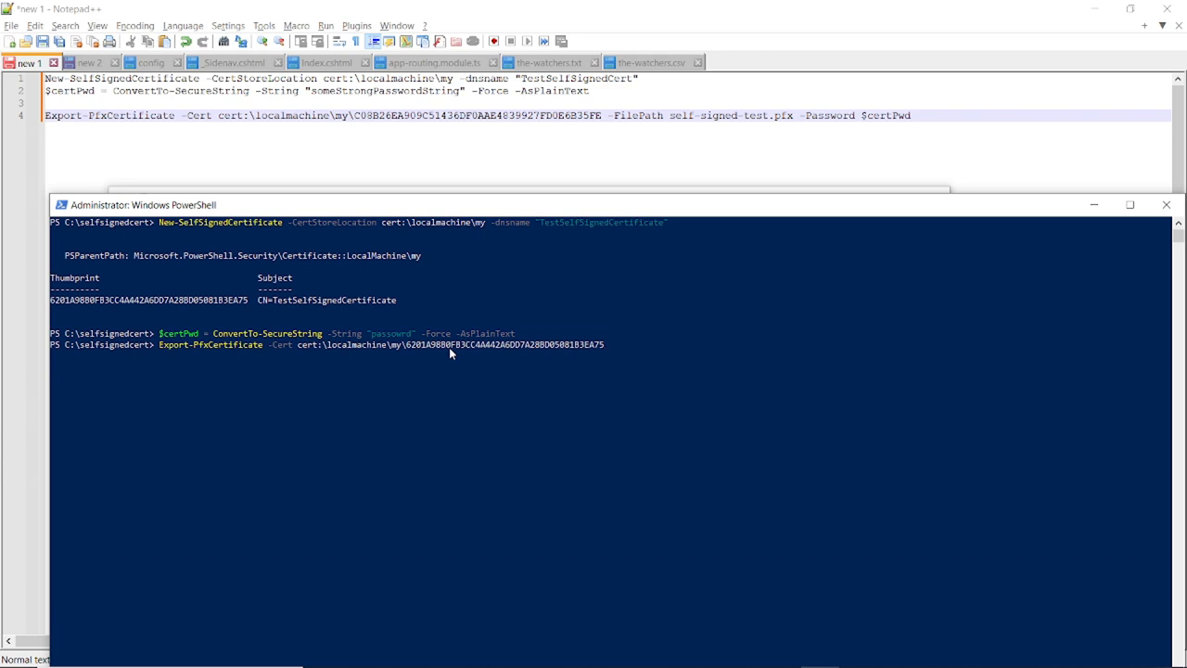
# Complete the export with -FilePath self-signed-test.pfx -Password $certPwd and run it.
pyautogui.write('-FilePath')
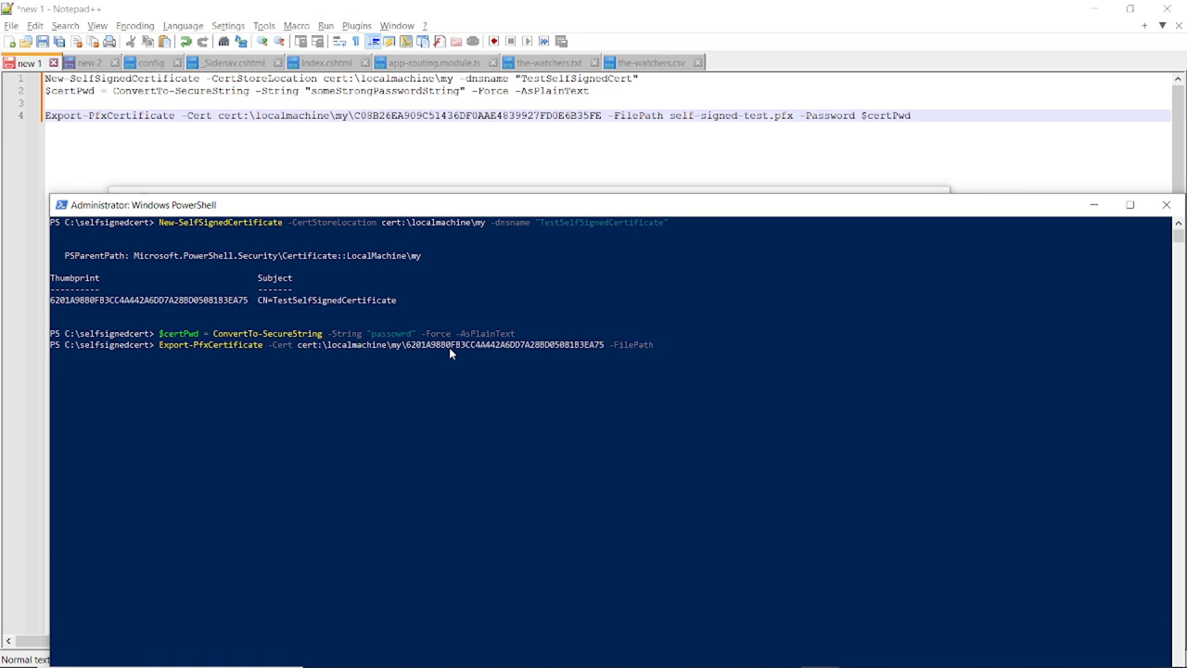
pyautogui.write('self-')
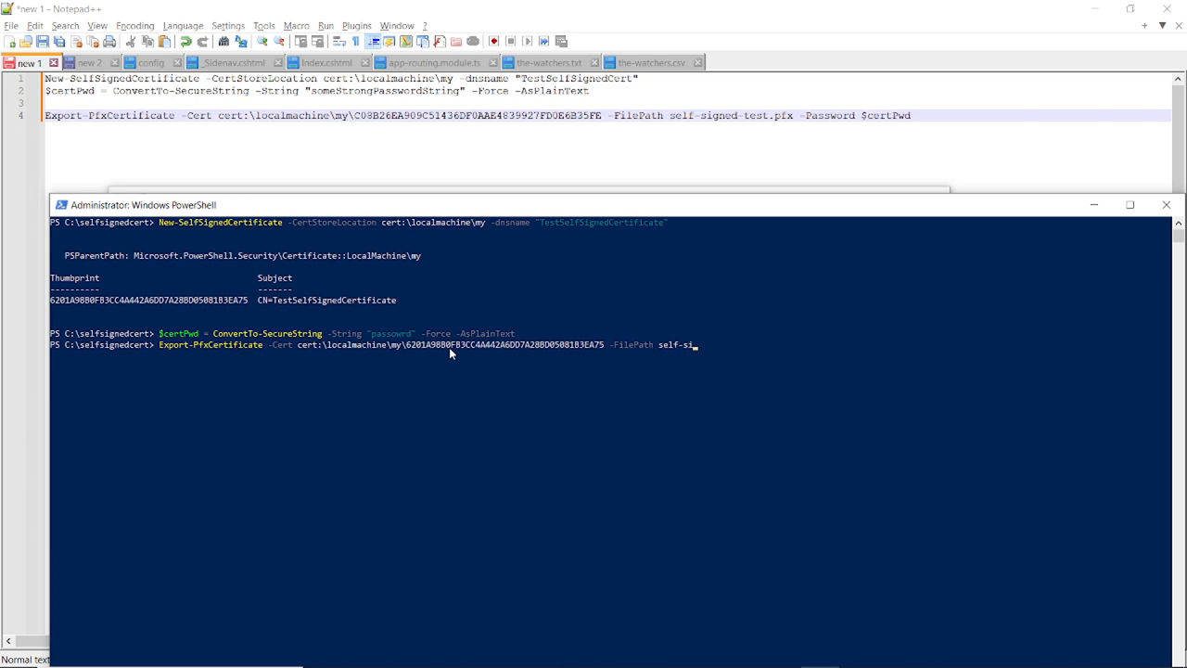
pyautogui.write('signed-')
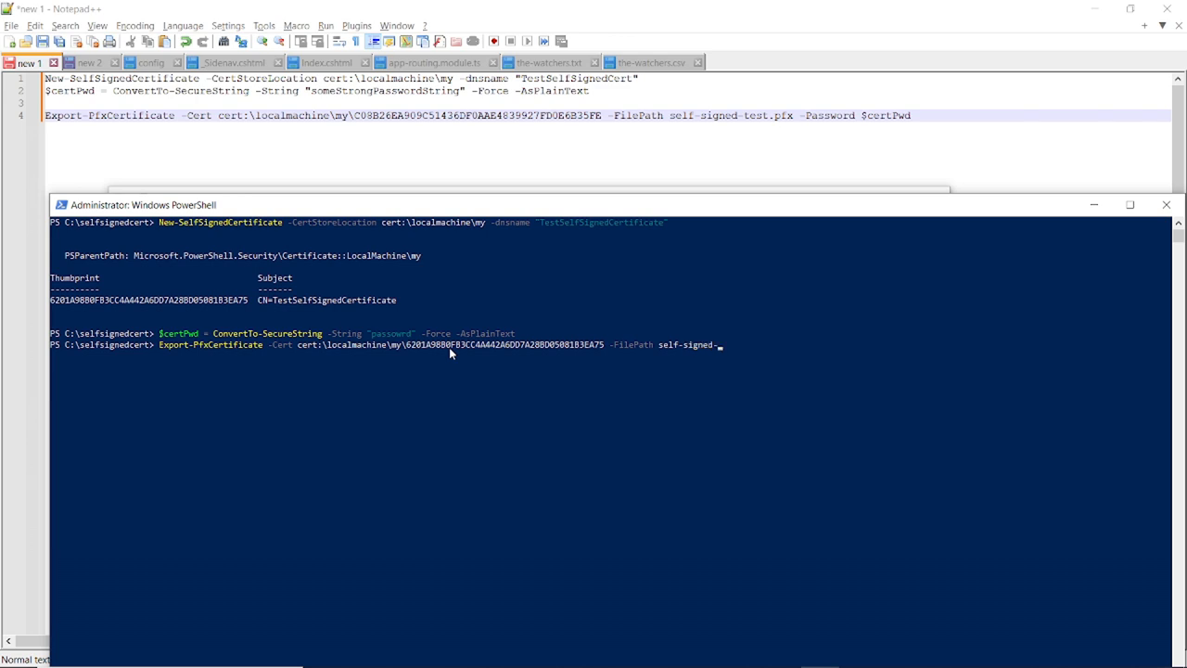
pyautogui.write('test.p')
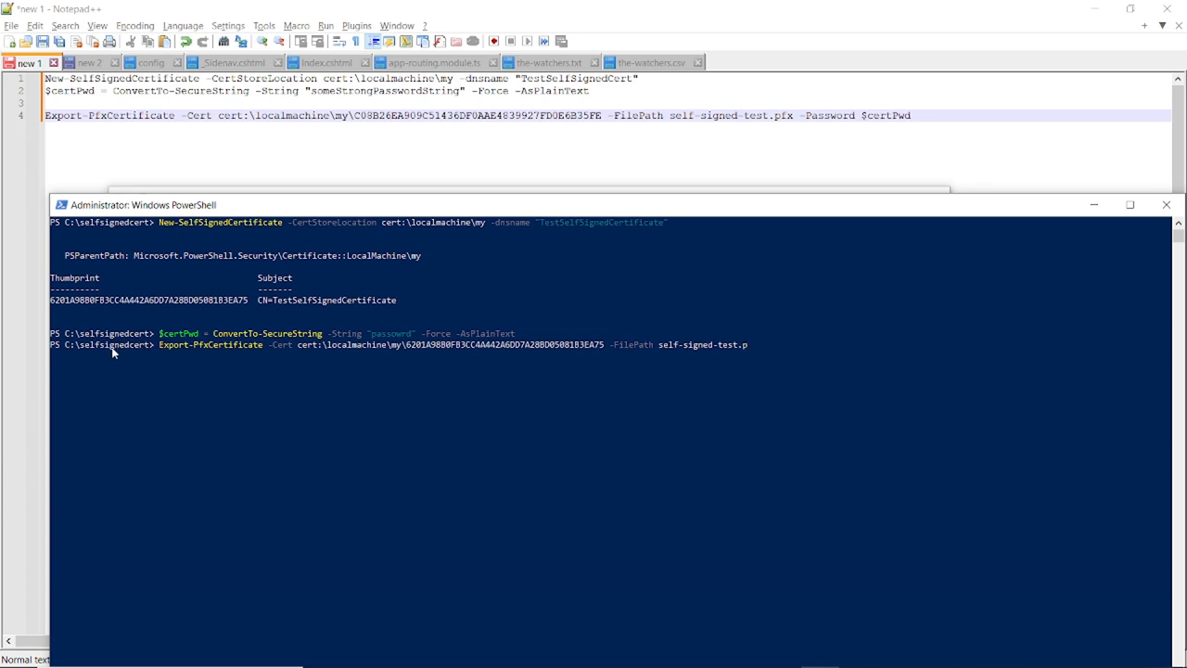
pyautogui.write('fx')
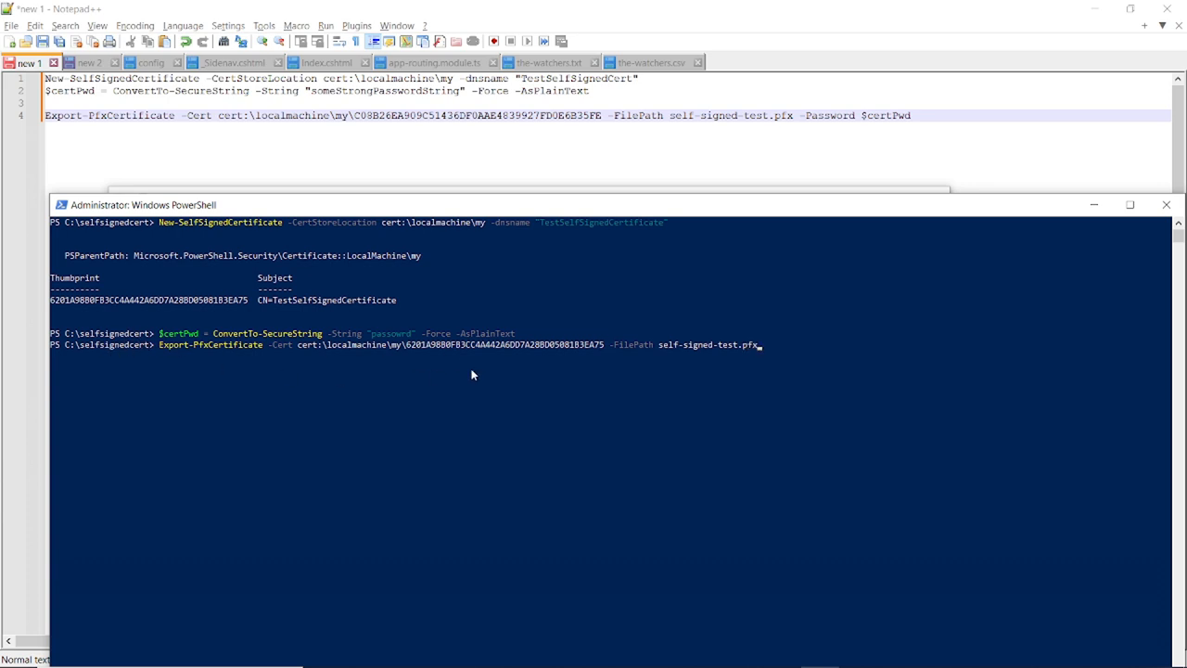
pyautogui.moveTo(765, 355)
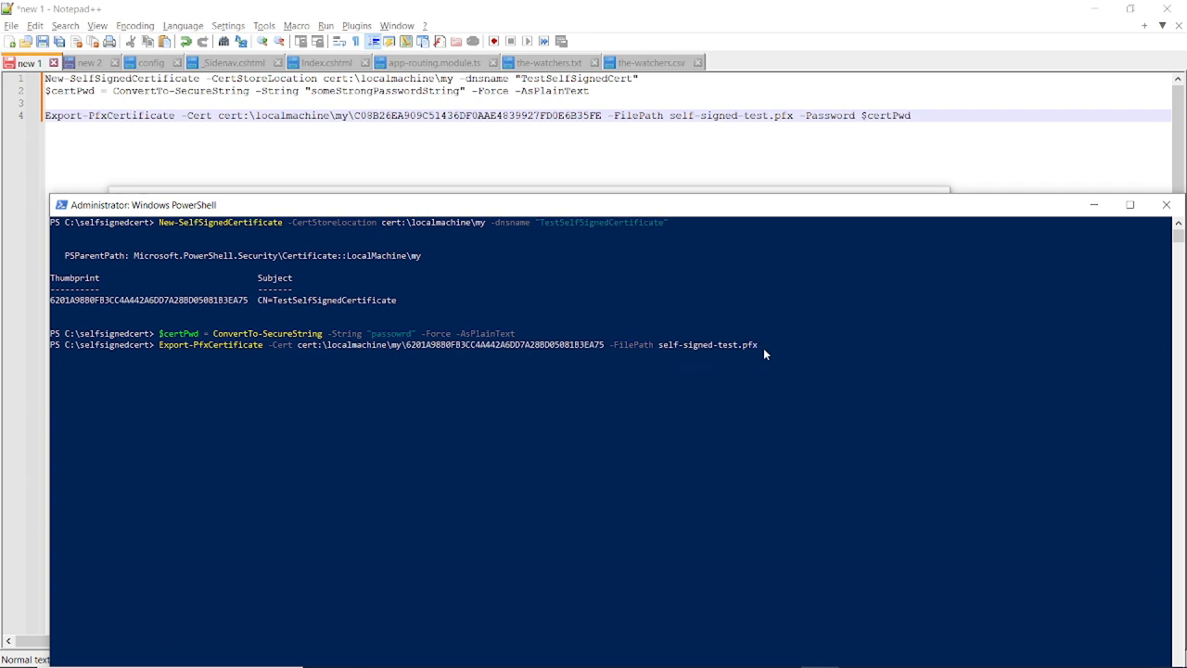
pyautogui.write('-Pas')
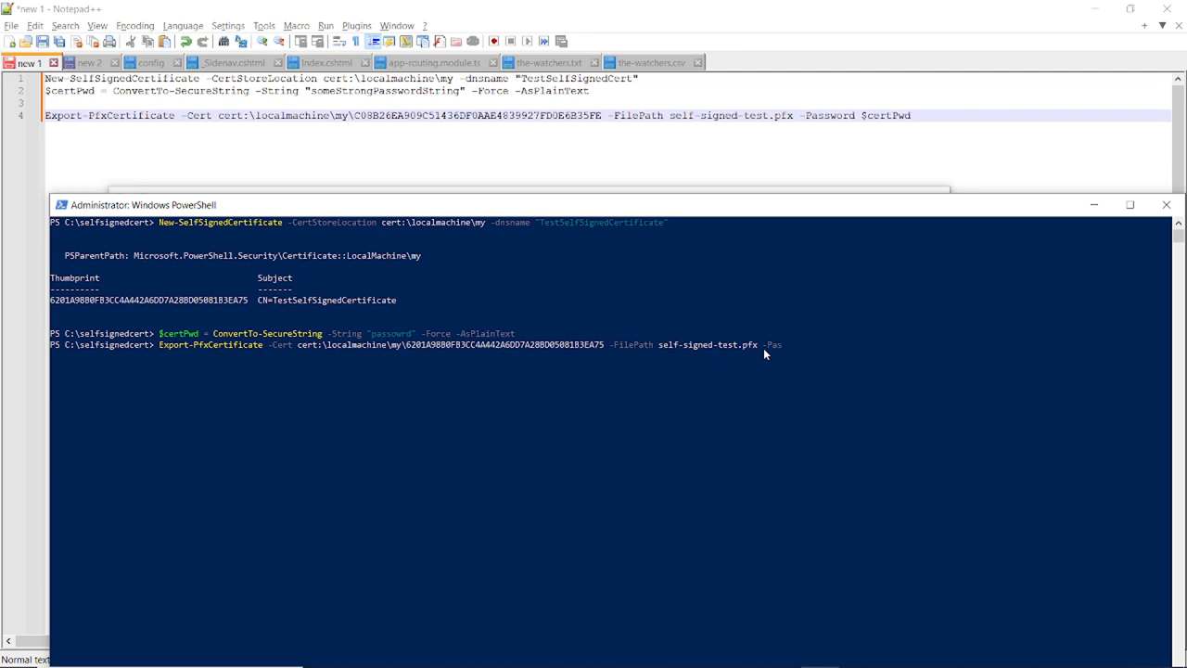
pyautogui.write('sword')
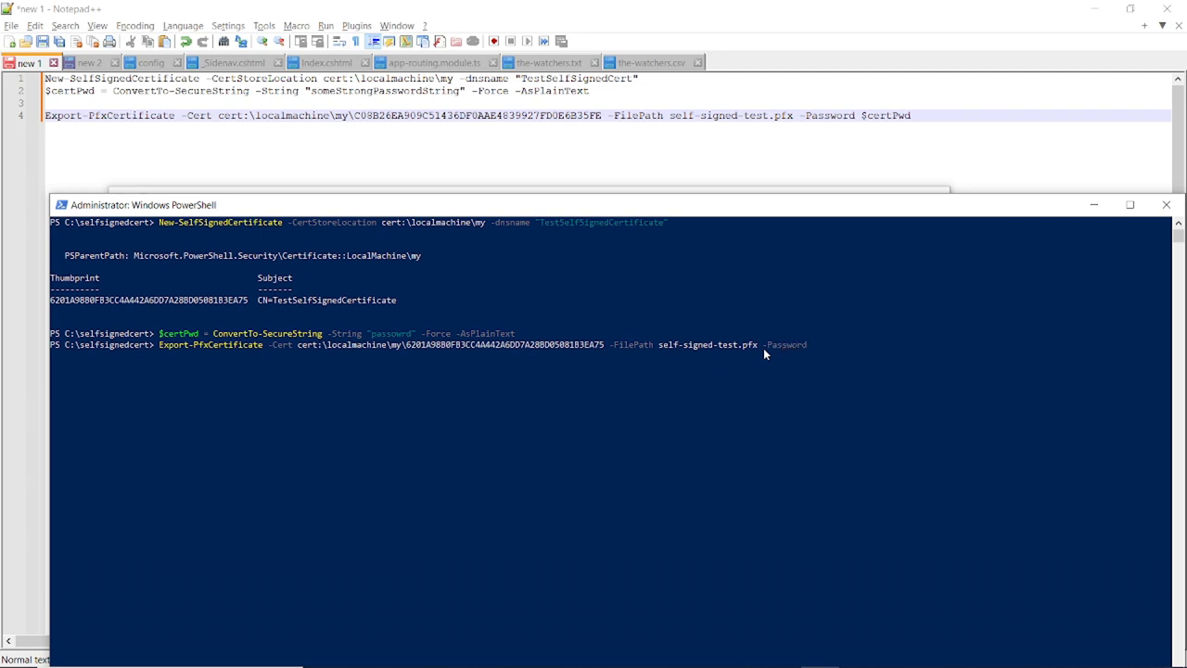
pyautogui.write('$certPw')
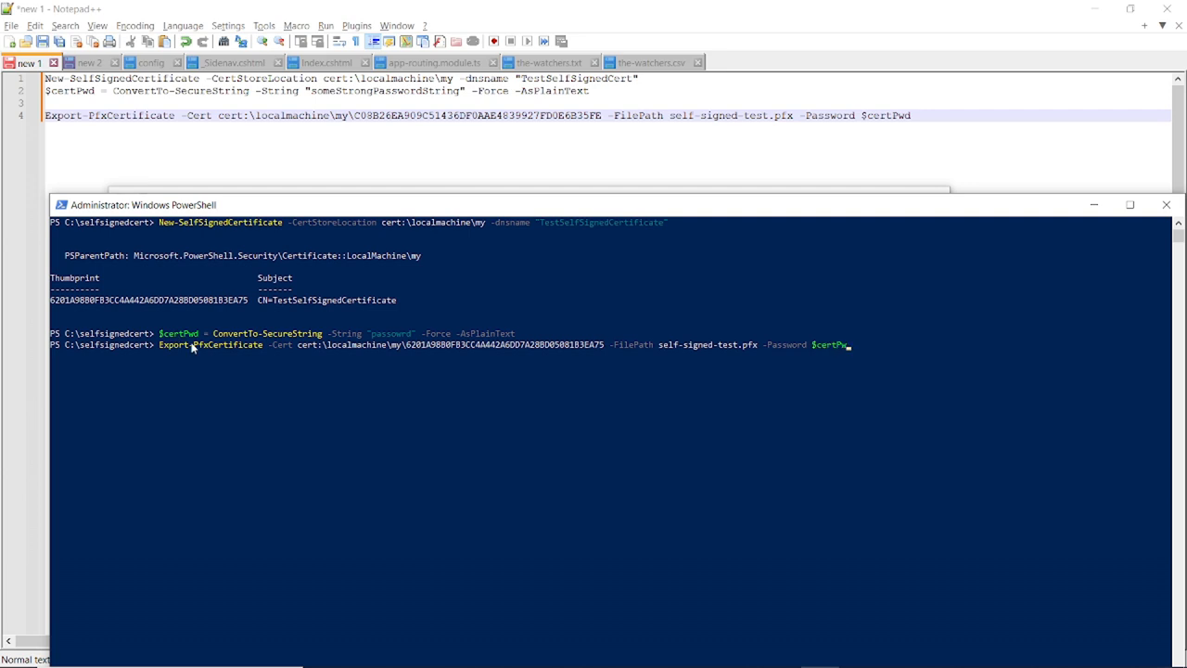
pyautogui.press('Return')
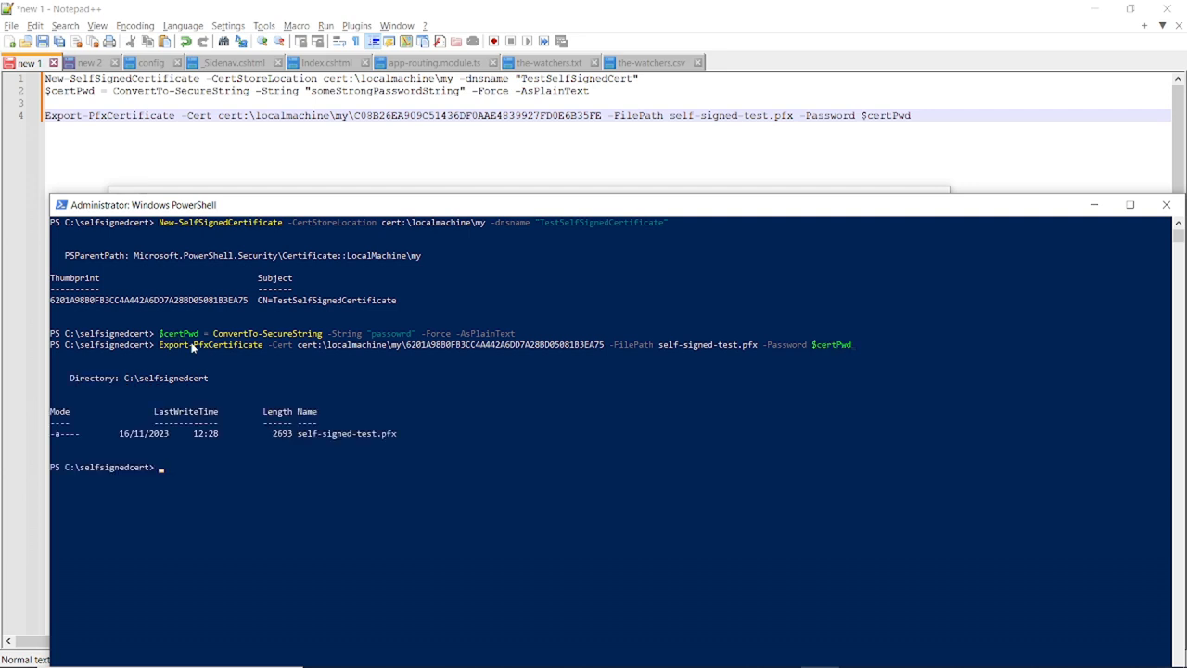
pyautogui.moveTo(312, 441)
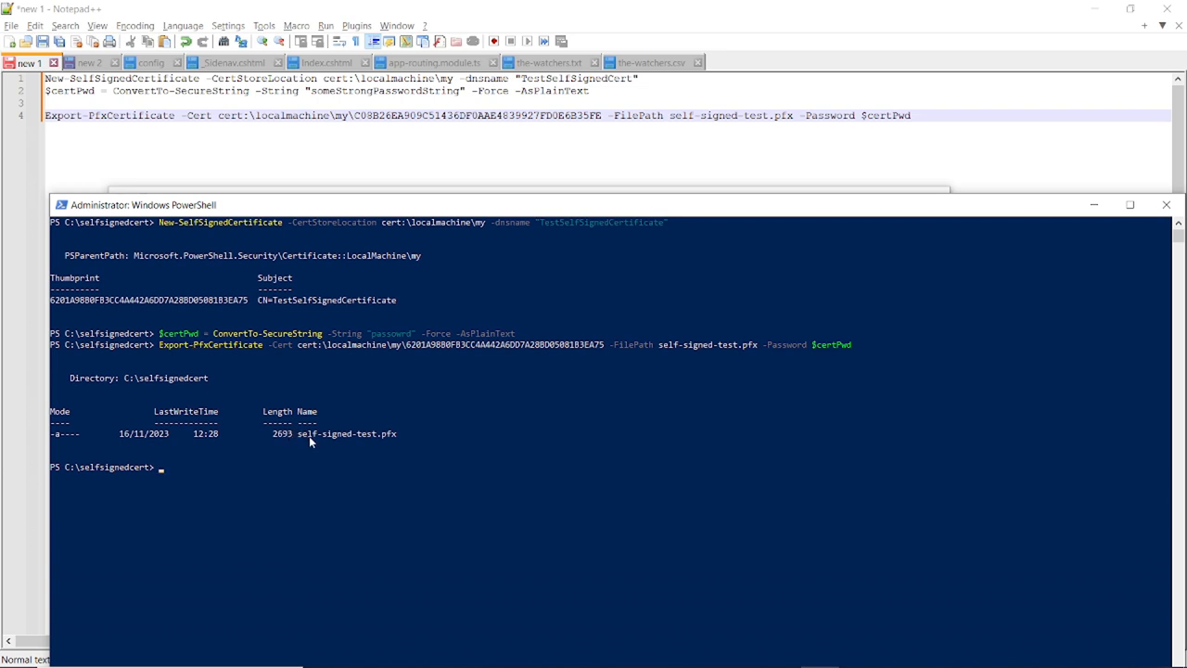
pyautogui.moveTo(171, 384)
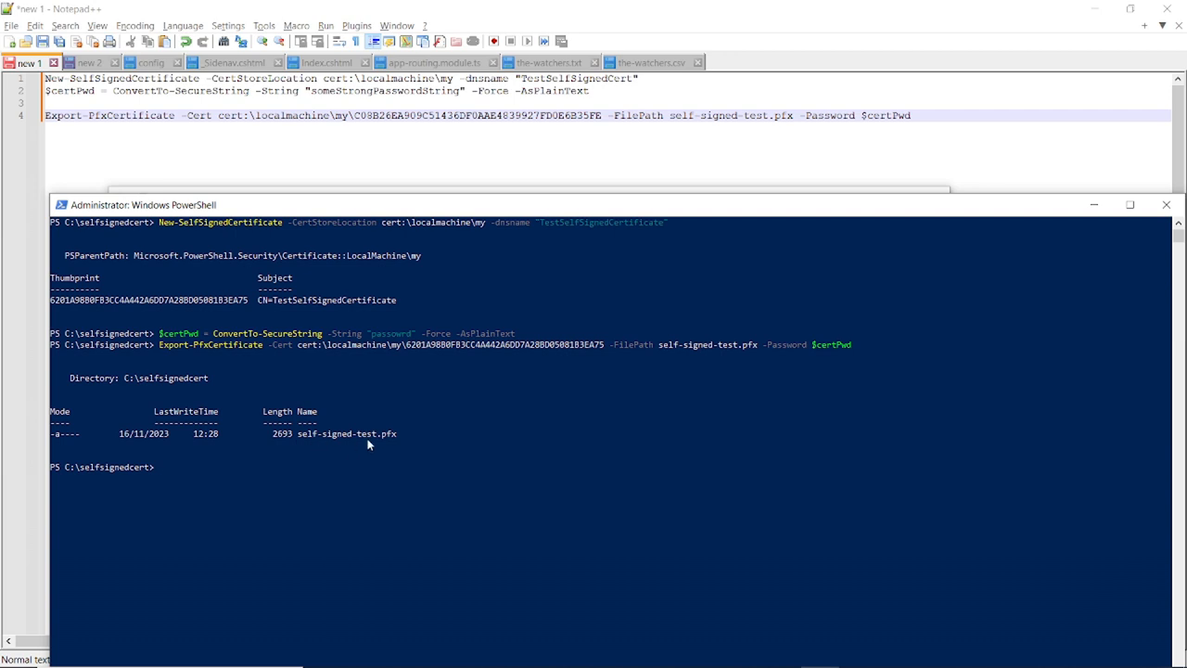
pyautogui.moveTo(196, 397)
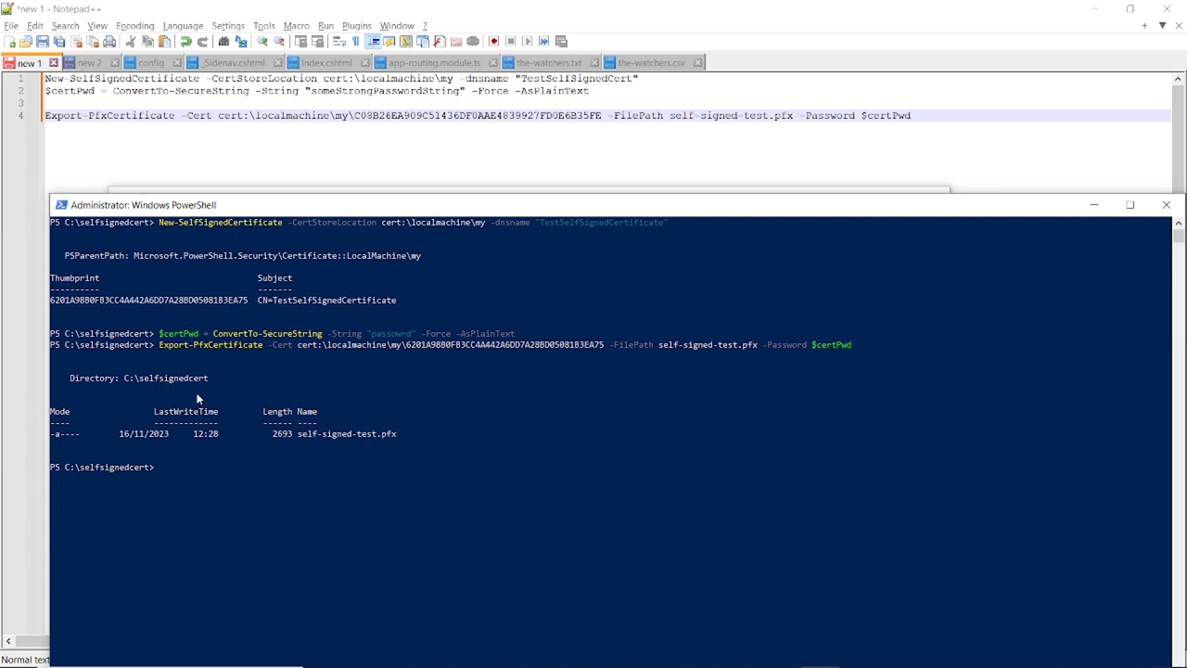
# Show the working folder C:\selfsignedcert and its listing containing self-signed-test.pfx.
pyautogui.write('p')
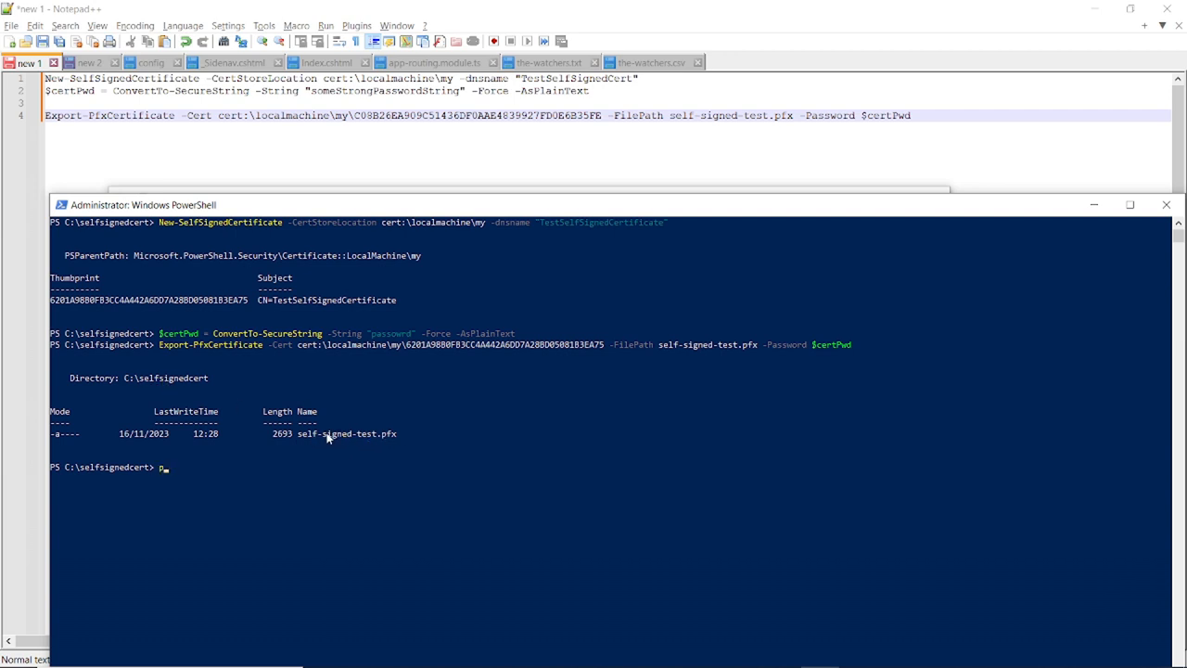
pyautogui.press('Return')
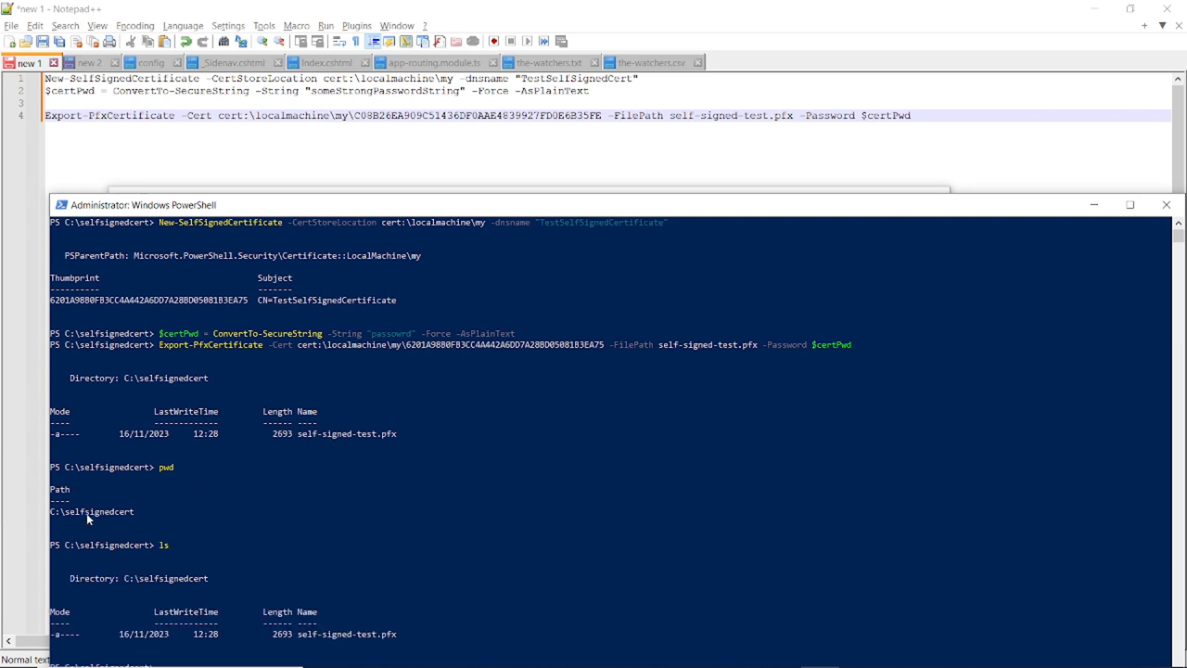
pyautogui.scroll(-3)
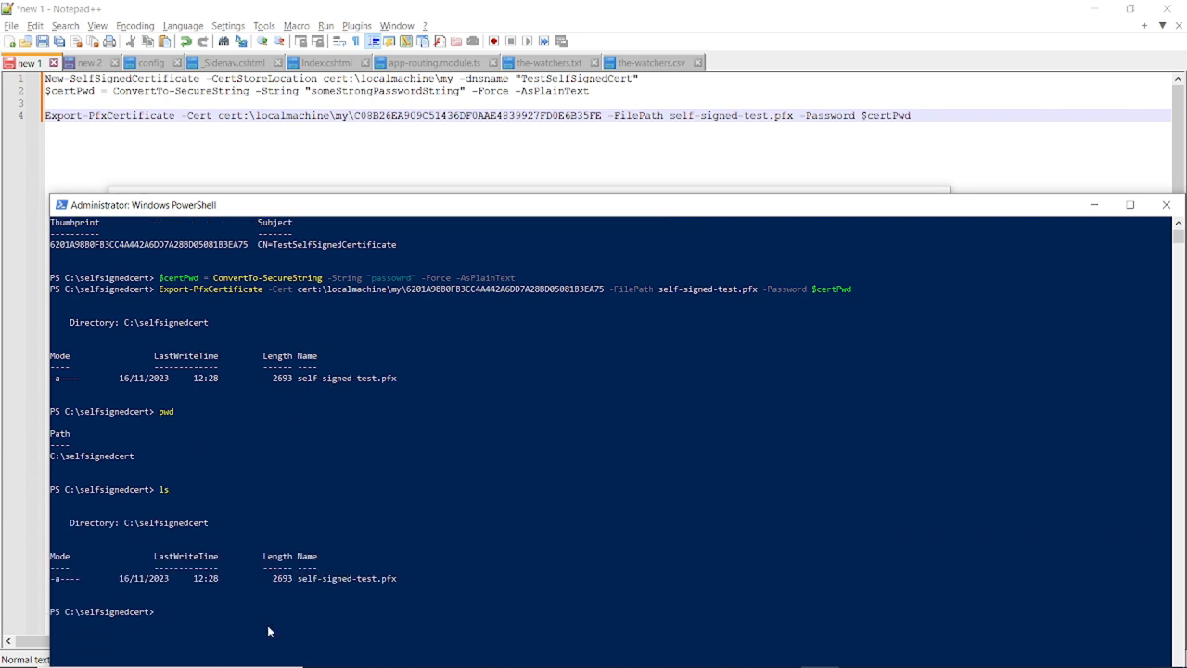
pyautogui.moveTo(326, 605)
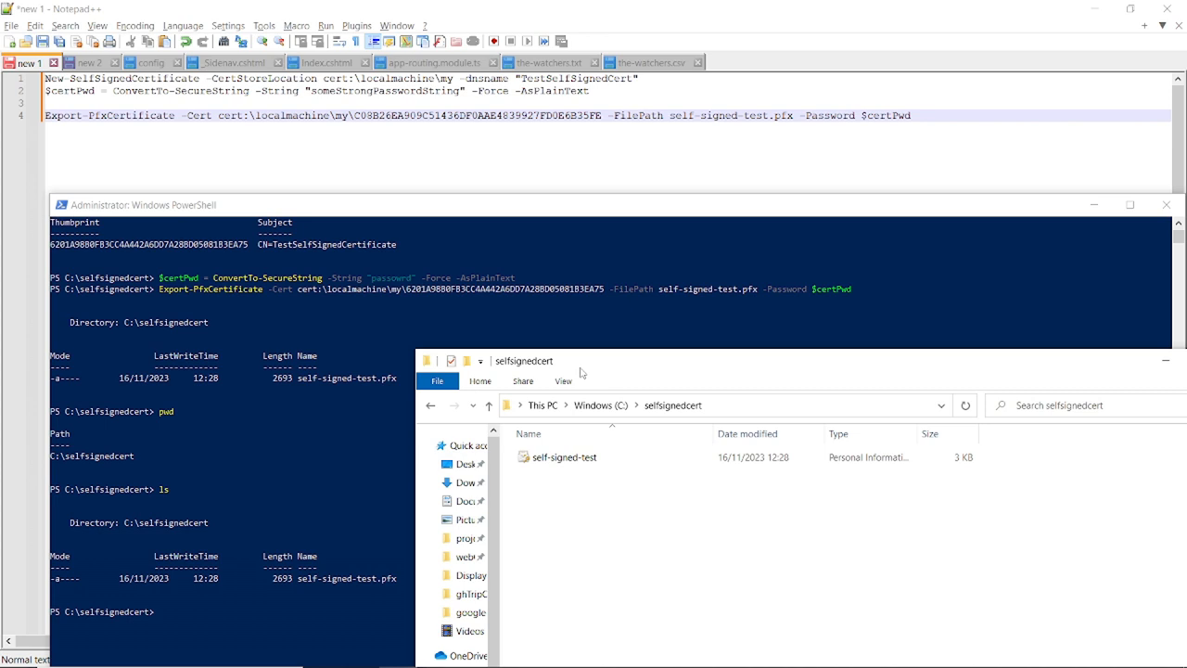
pyautogui.moveTo(563, 456)
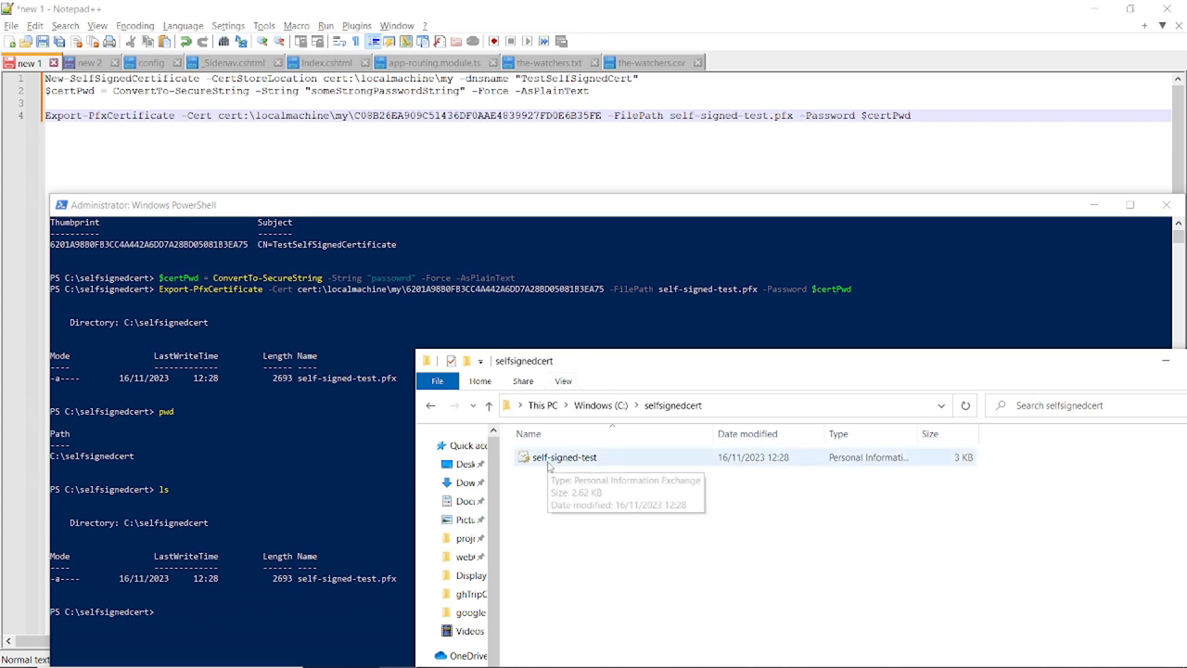
pyautogui.moveTo(547, 468)
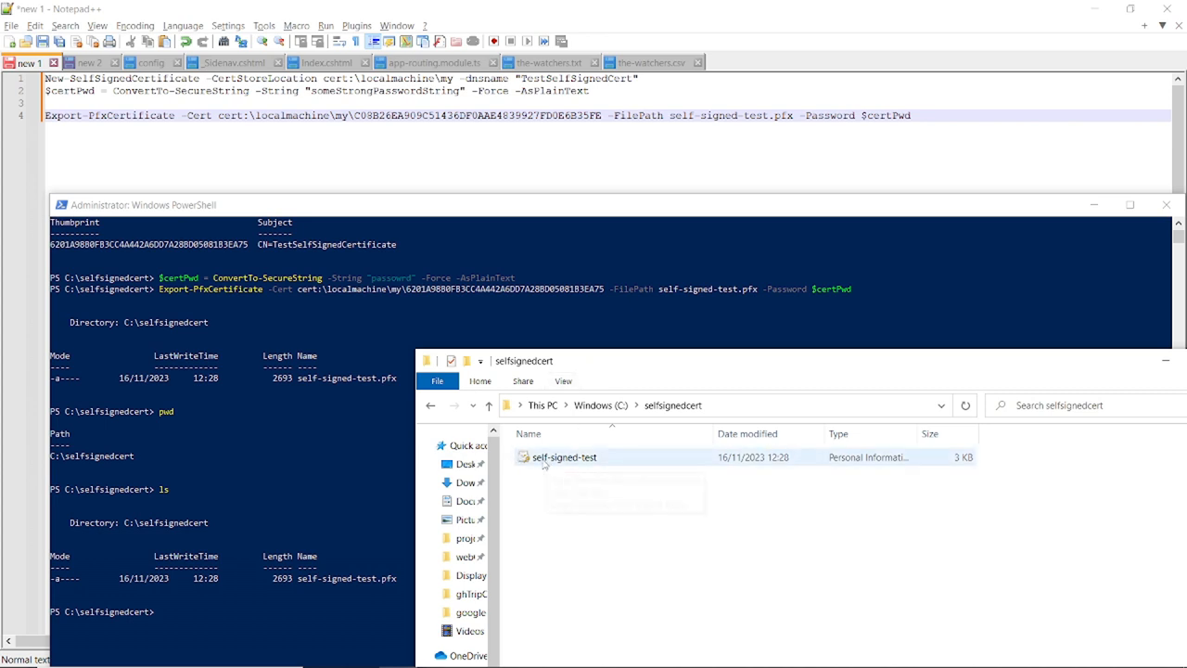
pyautogui.moveTo(564, 456)
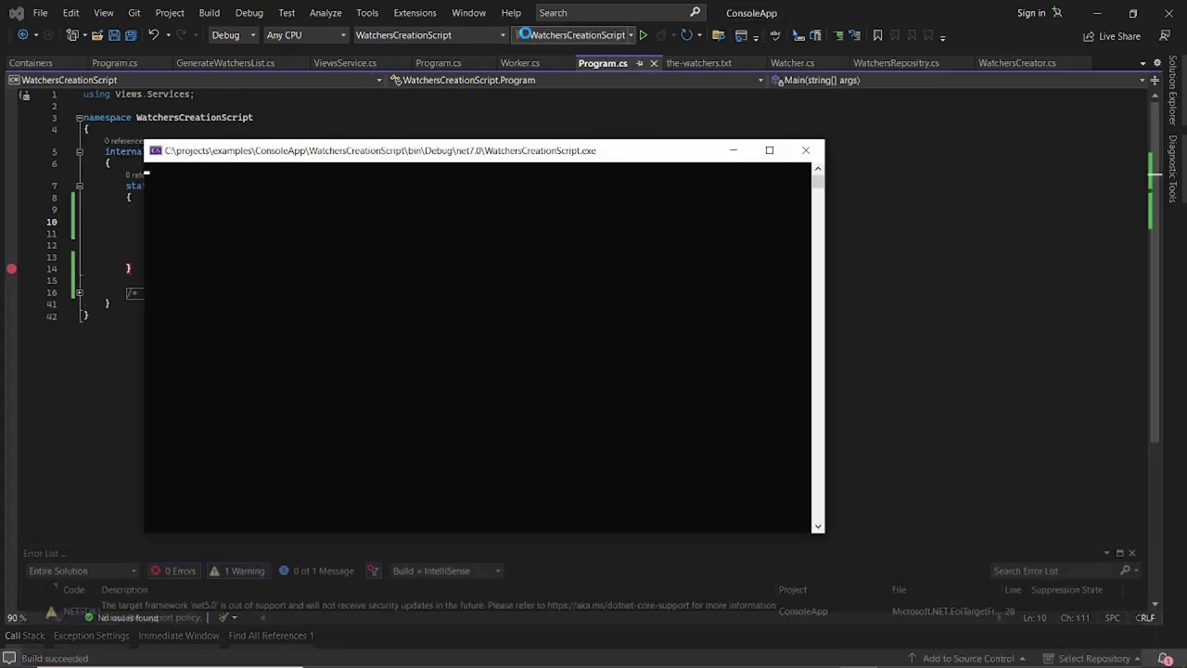
# Start the WatchersCreationScript app and maximize the console showing the base64 certificate output.
pyautogui.click(641, 33)
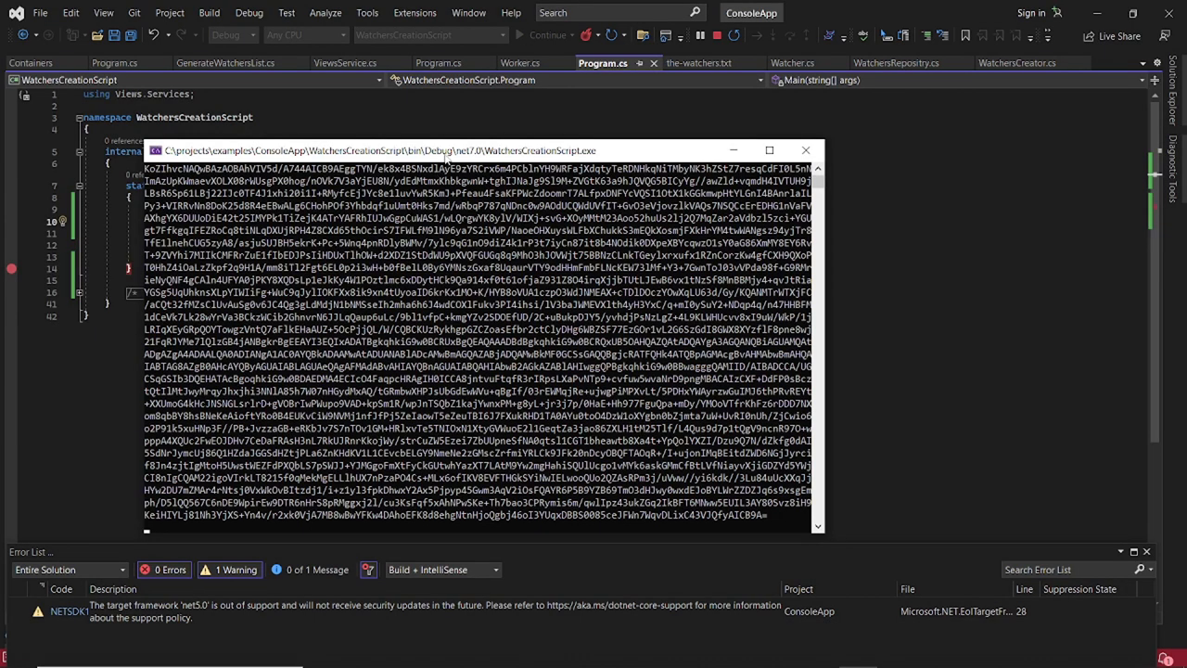
pyautogui.click(767, 148)
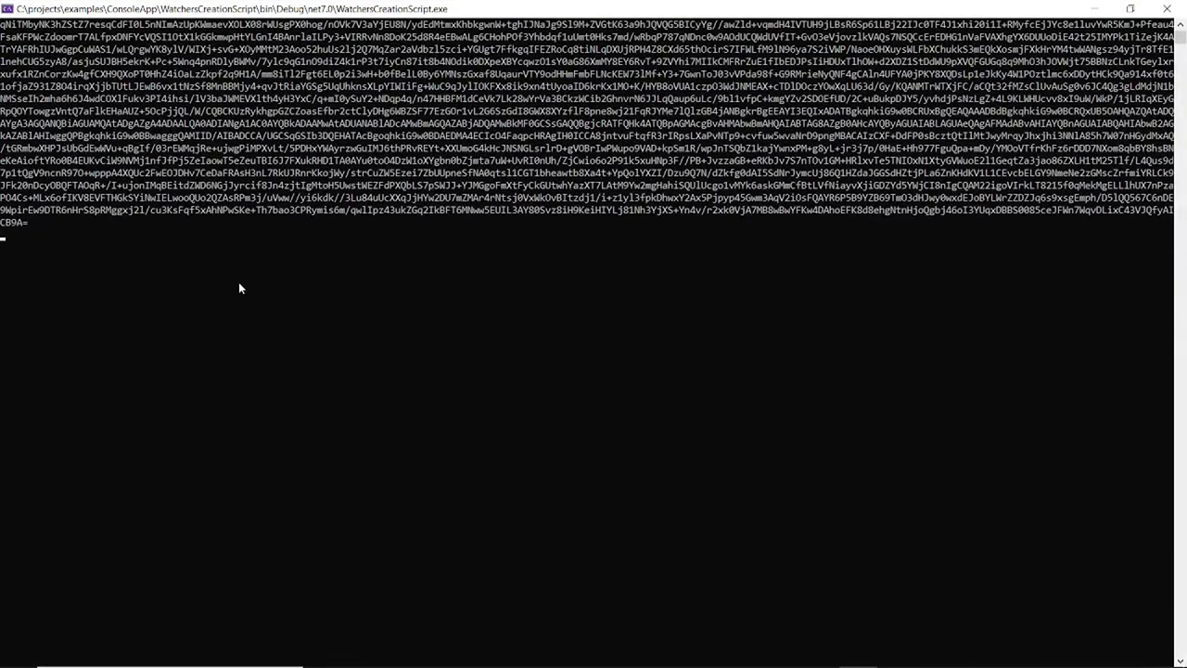